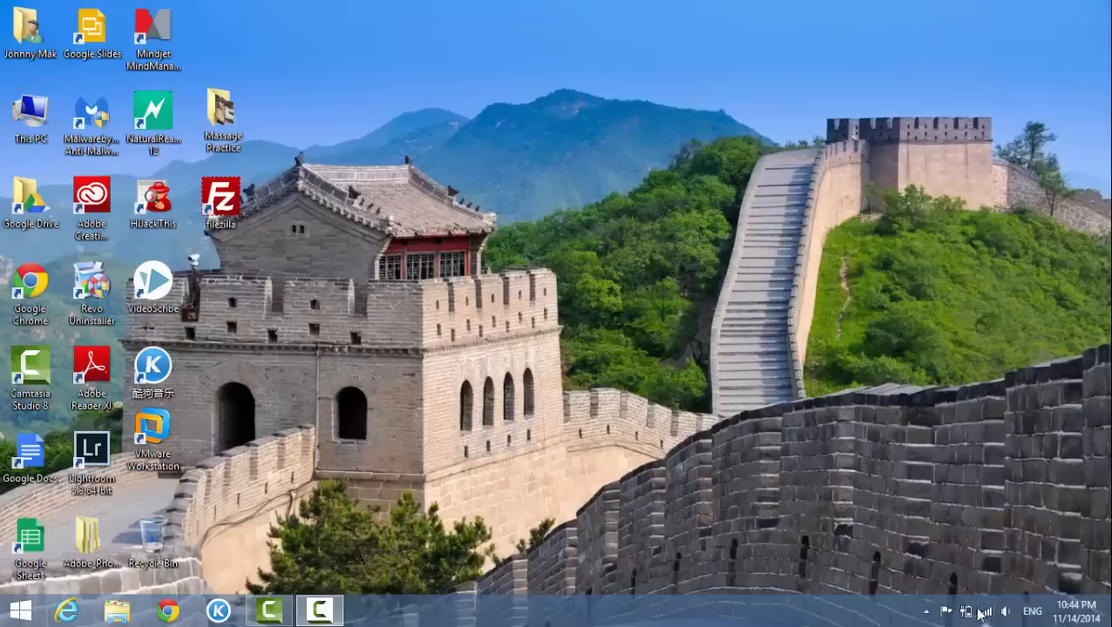
pyautogui.moveTo(1031, 555)
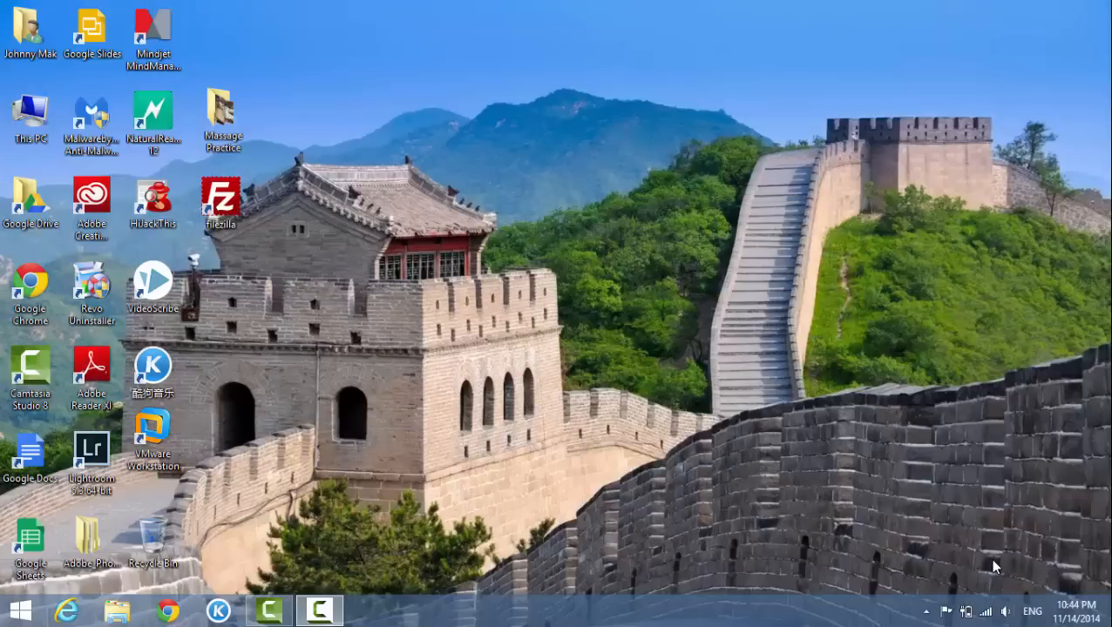
pyautogui.moveTo(989, 547)
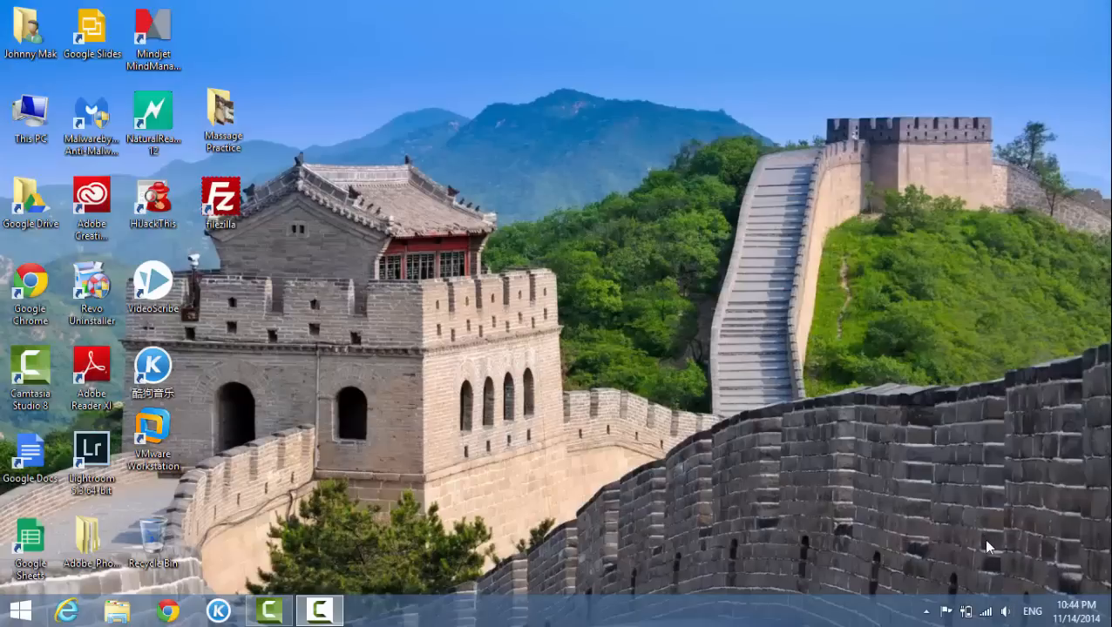
pyautogui.moveTo(995, 593)
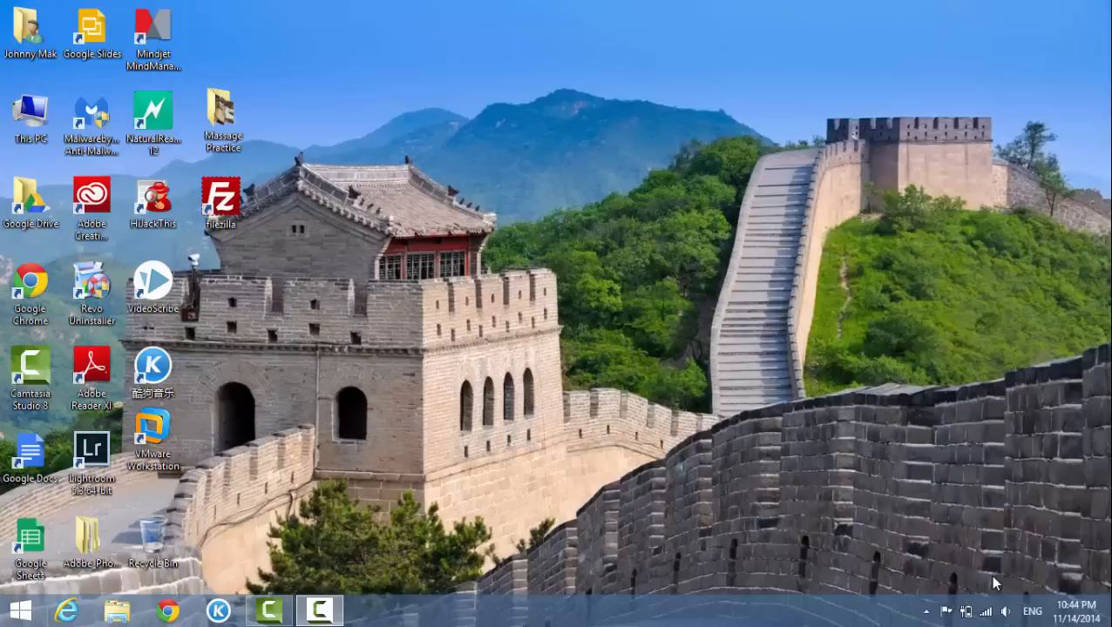
pyautogui.moveTo(998, 613)
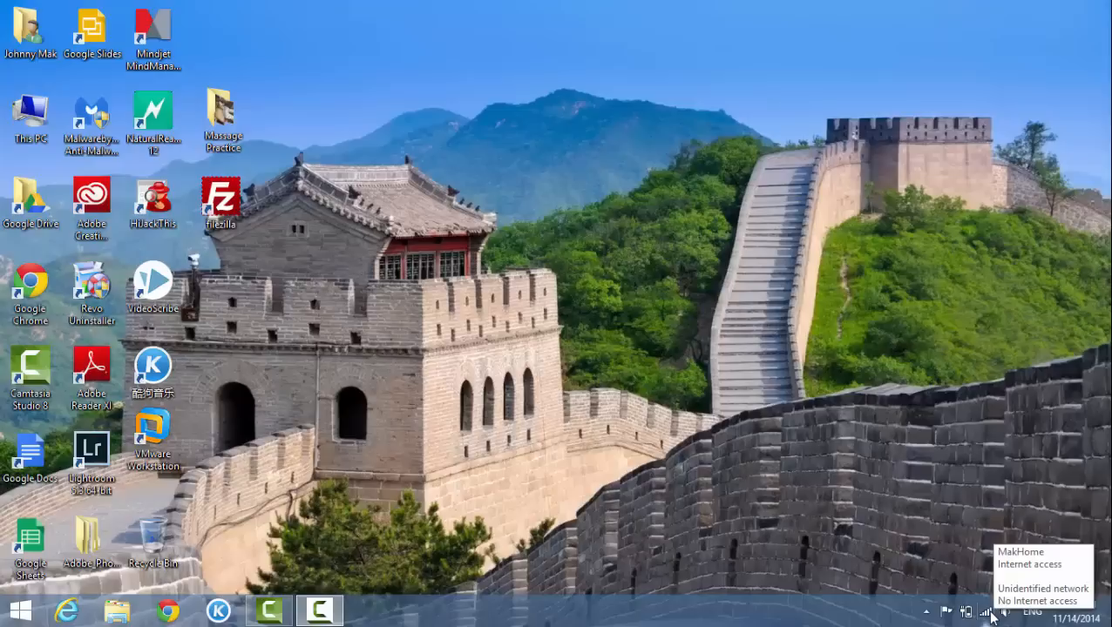
pyautogui.moveTo(998, 623)
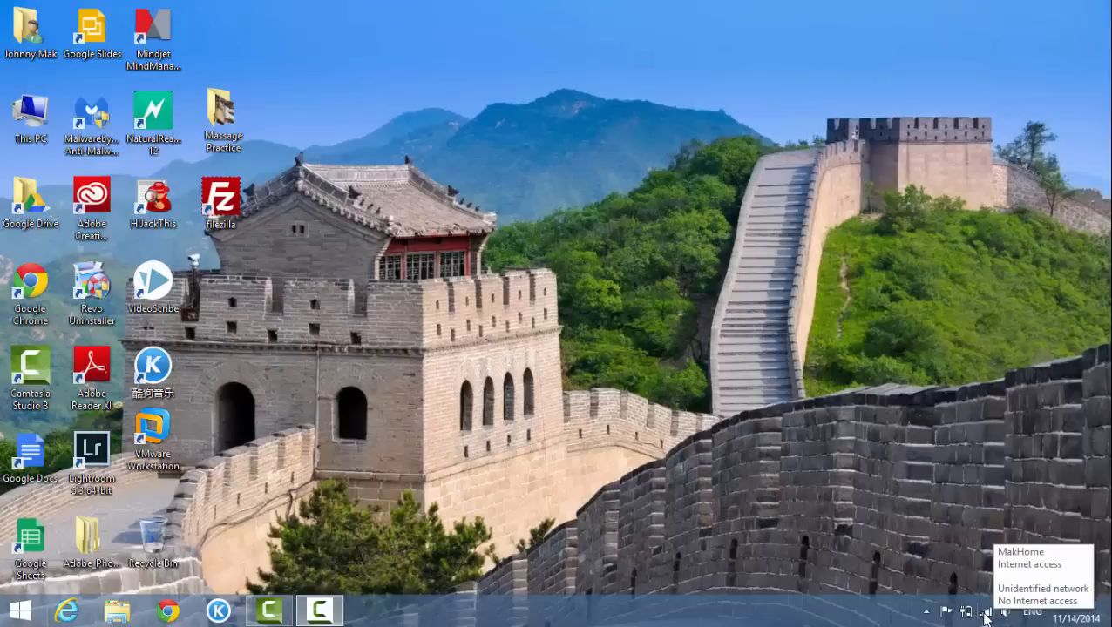
# - Open Network Connections via the tray network icon and Network and Sharing Center
pyautogui.rightClick(972, 610)
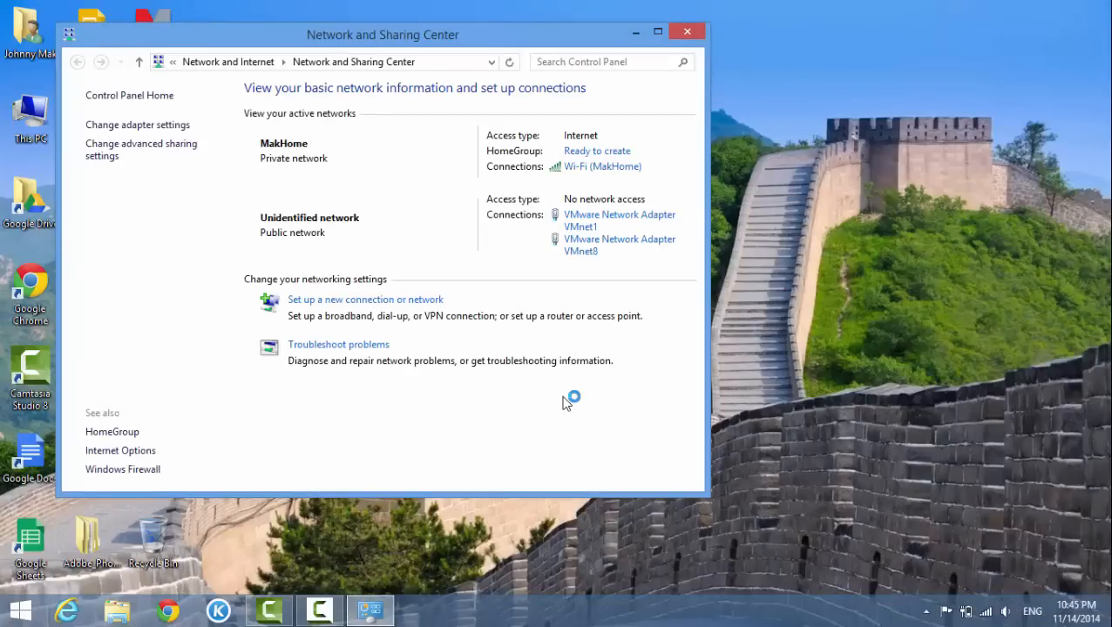
pyautogui.moveTo(122, 155)
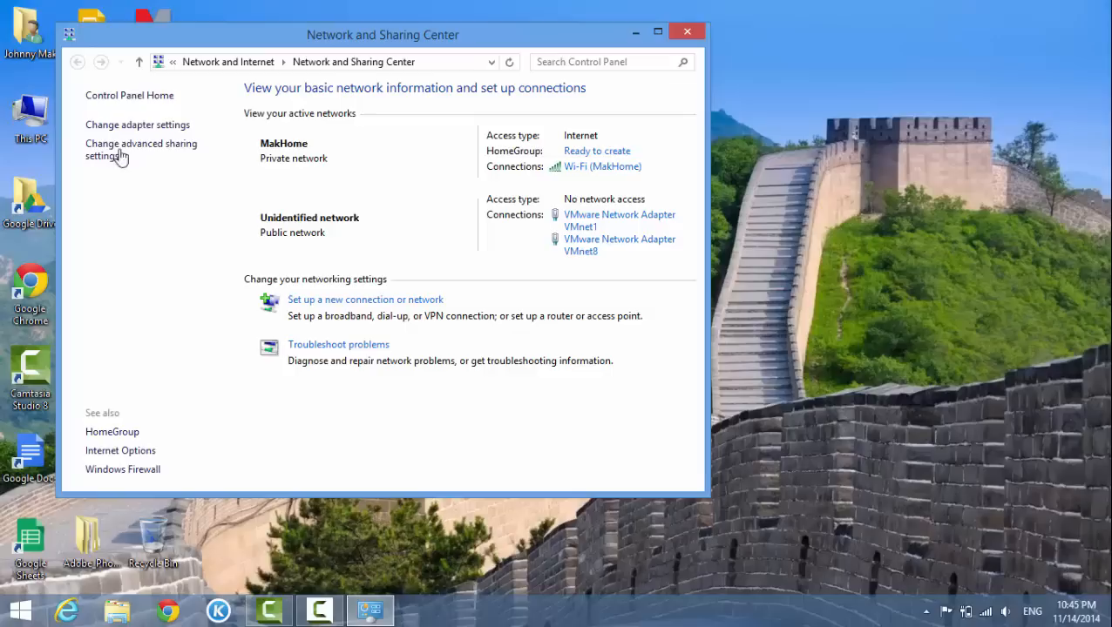
pyautogui.moveTo(159, 140)
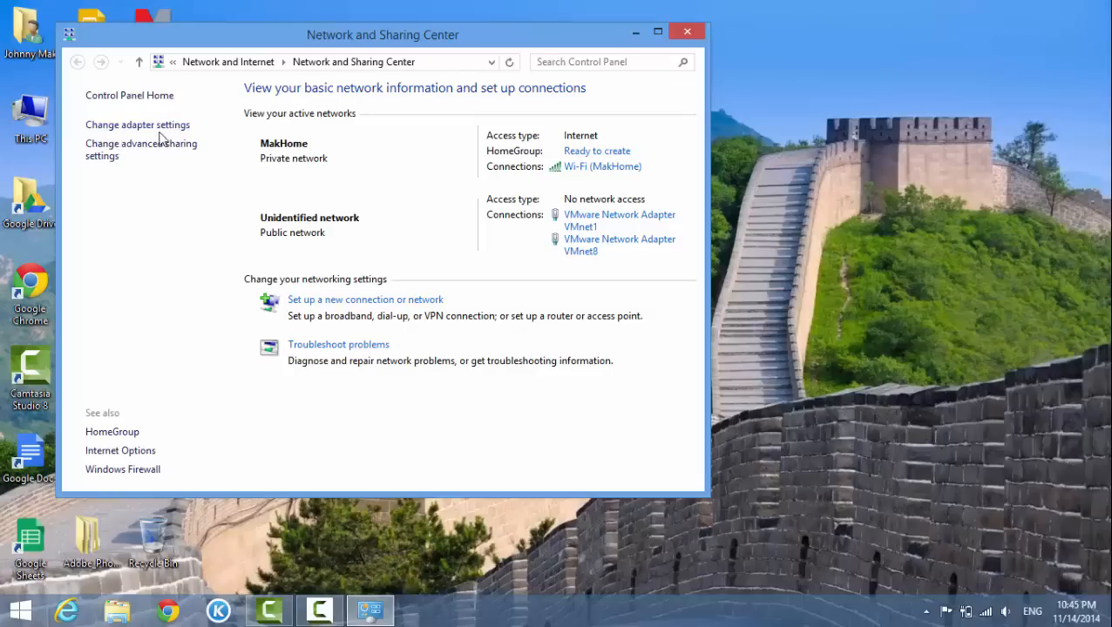
pyautogui.moveTo(136, 126)
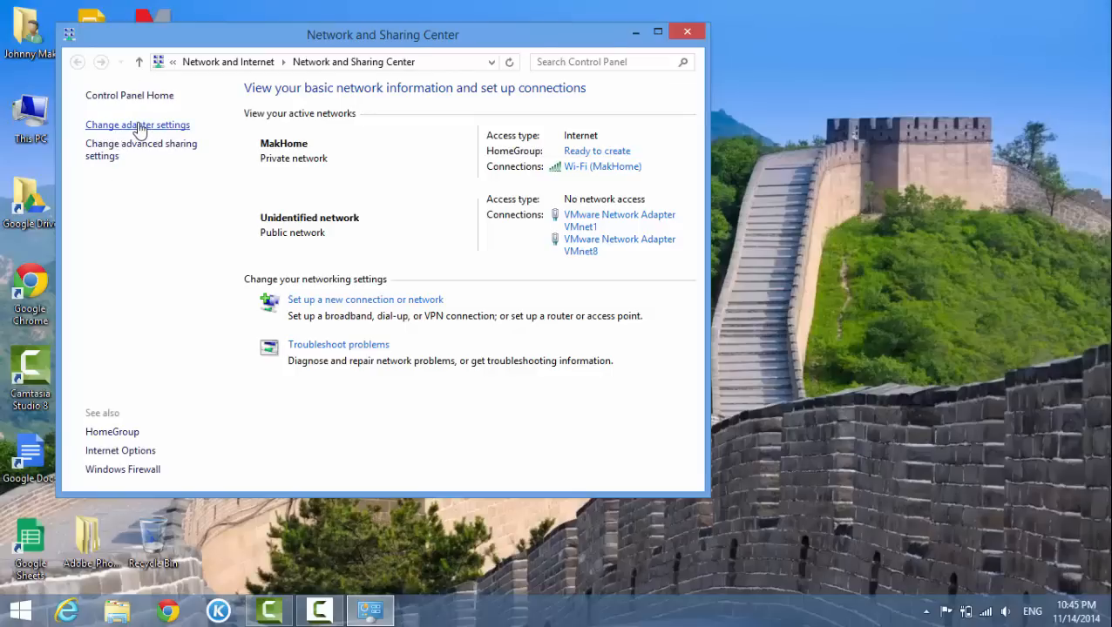
pyautogui.click(137, 124)
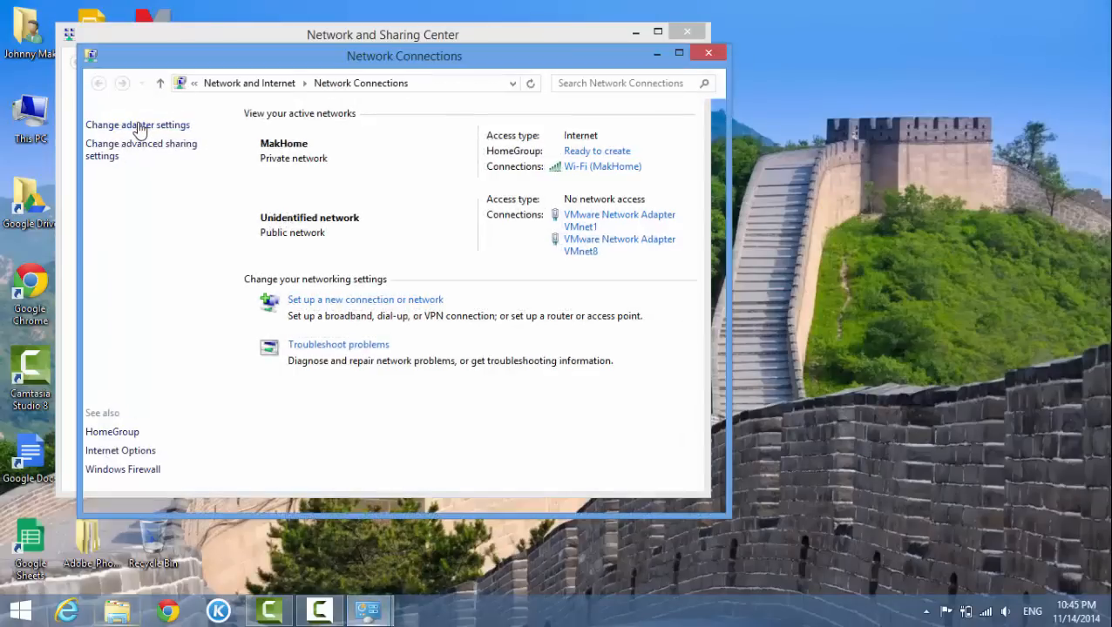
# - Select the Wi-Fi adapter in Network Connections and open its Properties
pyautogui.click(137, 125)
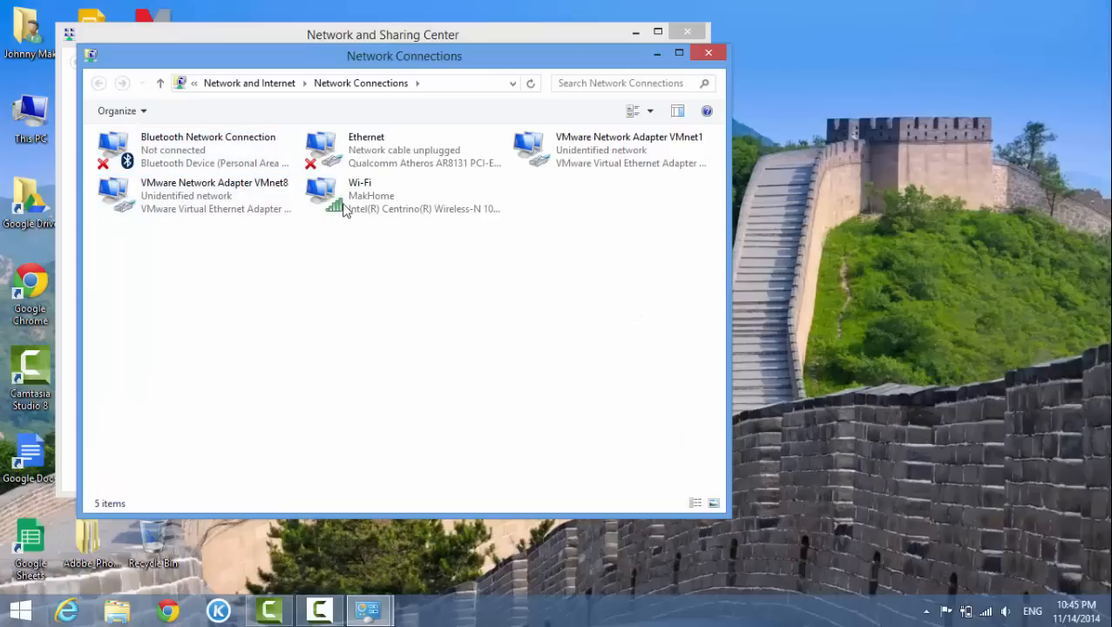
pyautogui.click(209, 195)
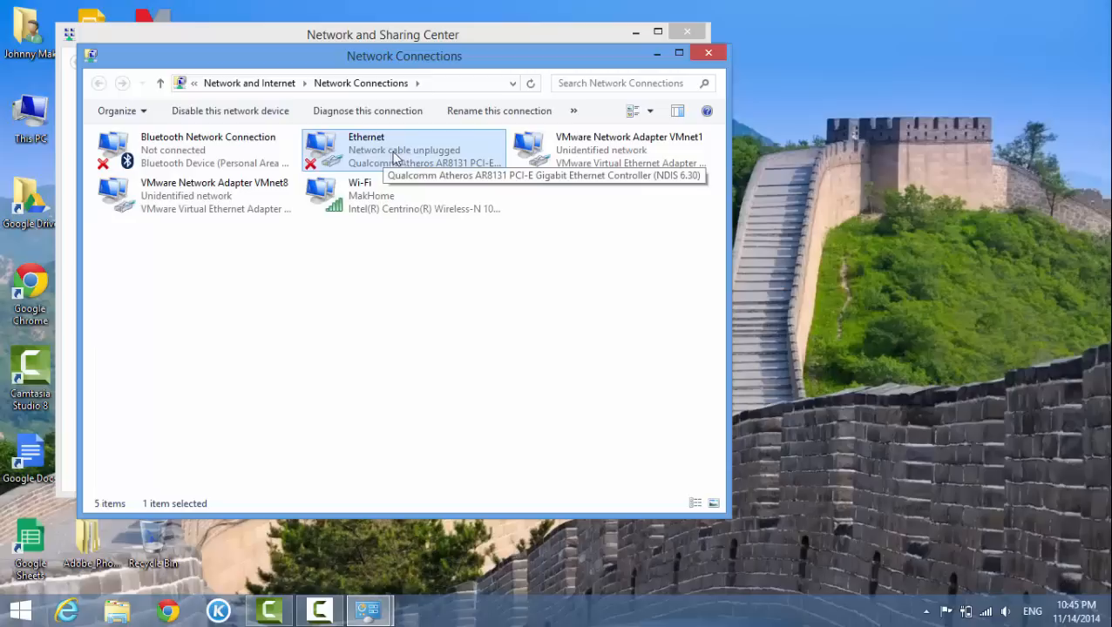
pyautogui.moveTo(382, 156)
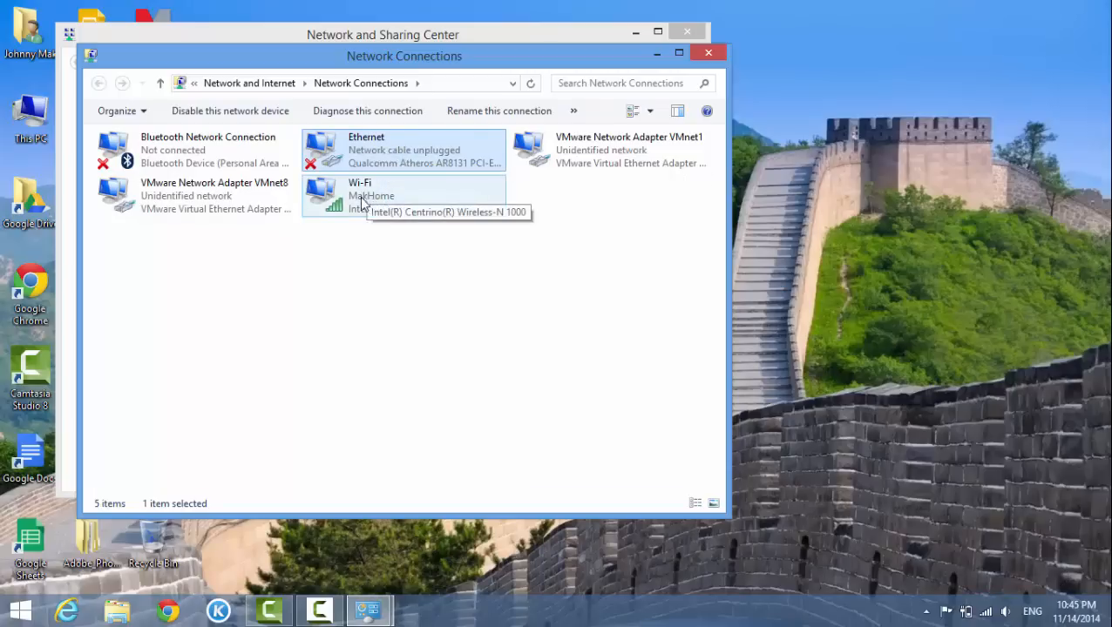
pyautogui.click(392, 195)
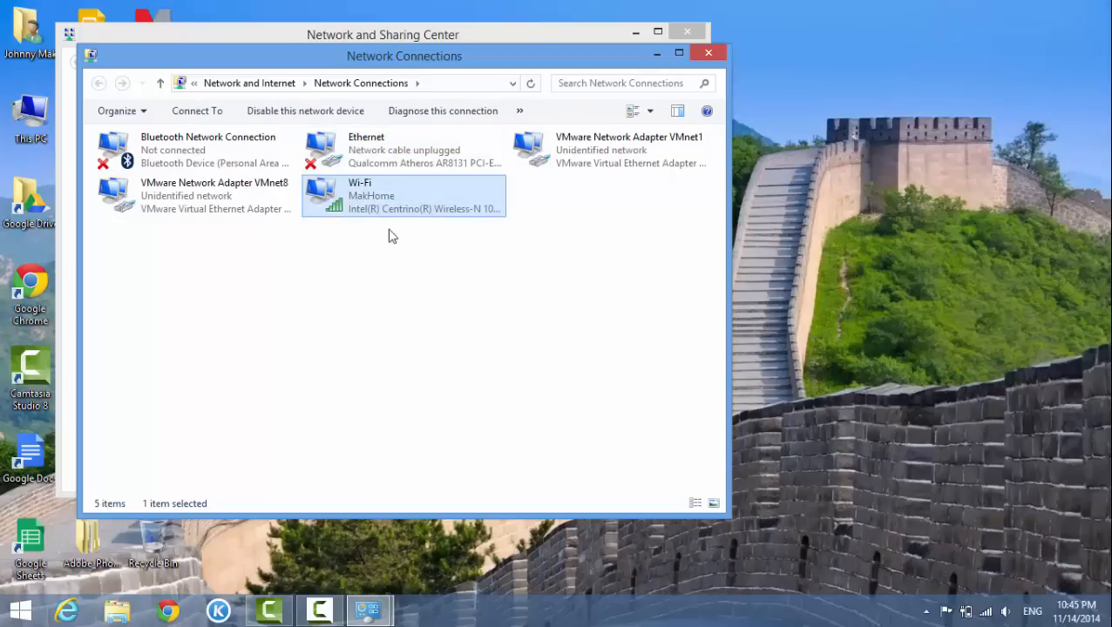
pyautogui.moveTo(369, 200)
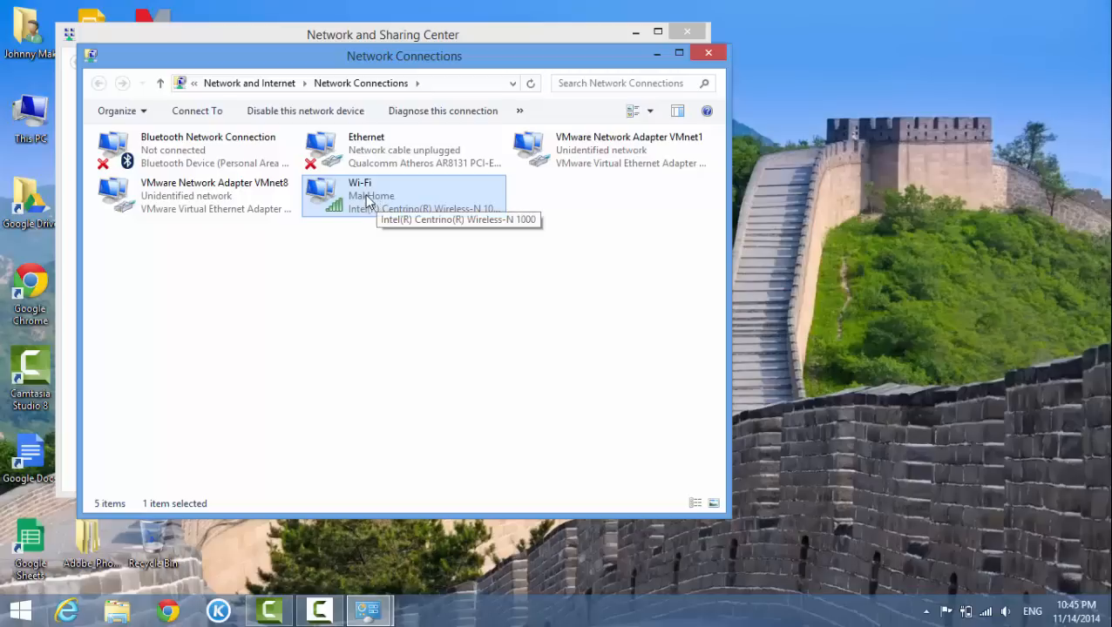
pyautogui.moveTo(365, 200)
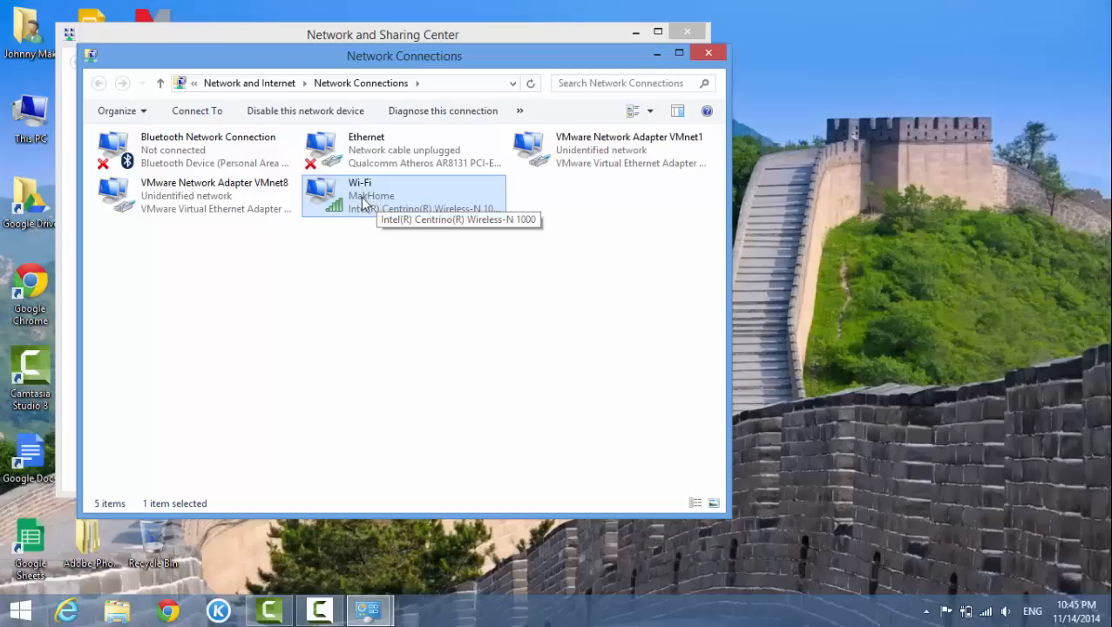
pyautogui.moveTo(355, 201)
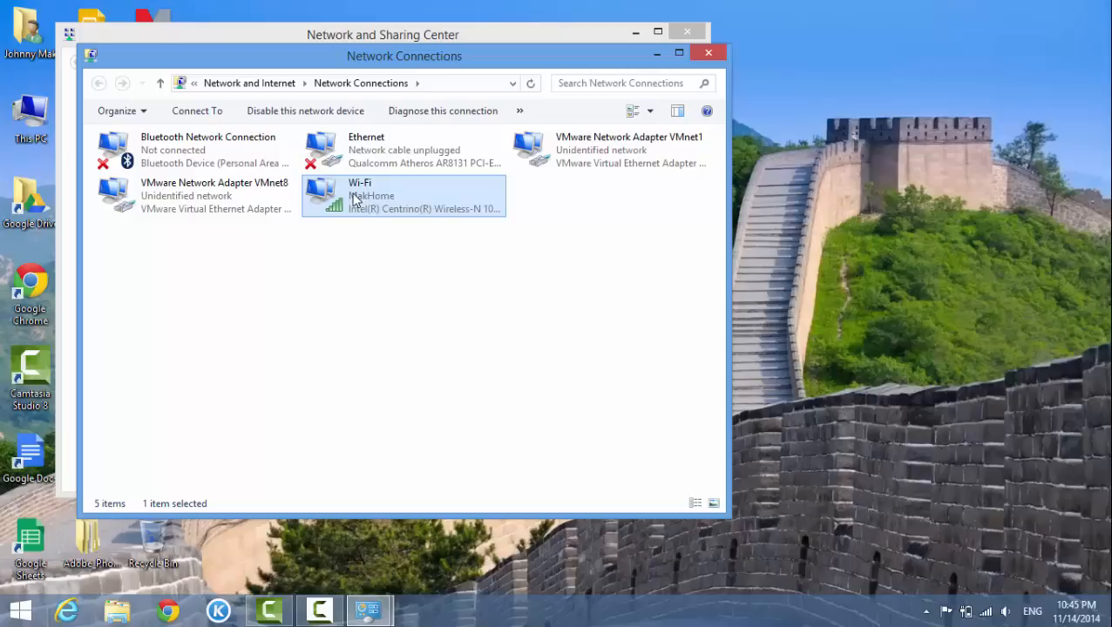
pyautogui.rightClick(358, 195)
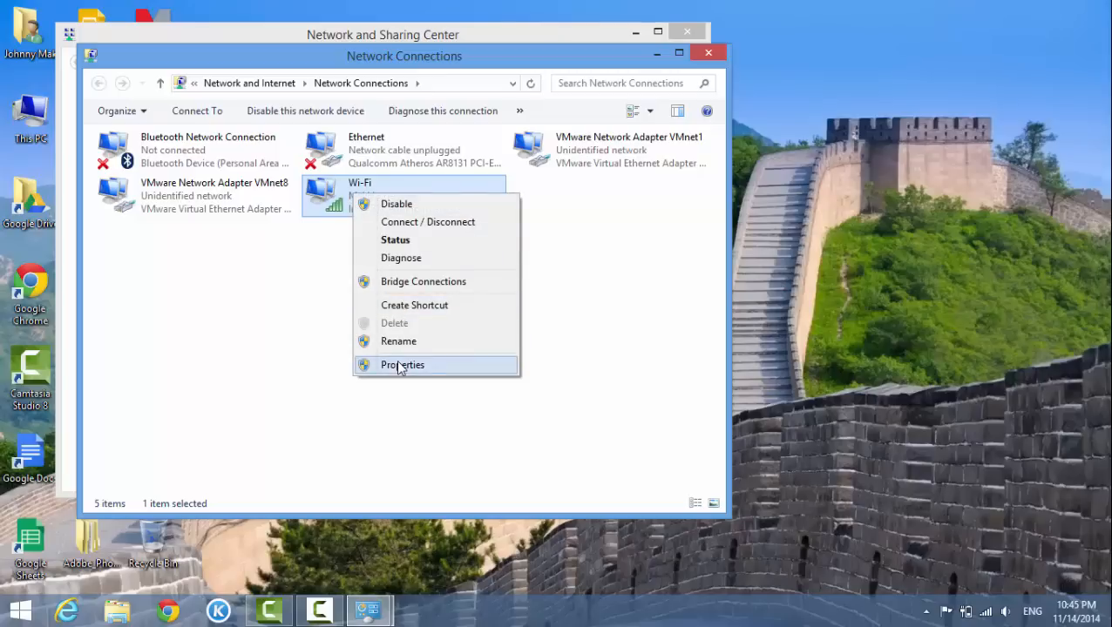
pyautogui.click(402, 365)
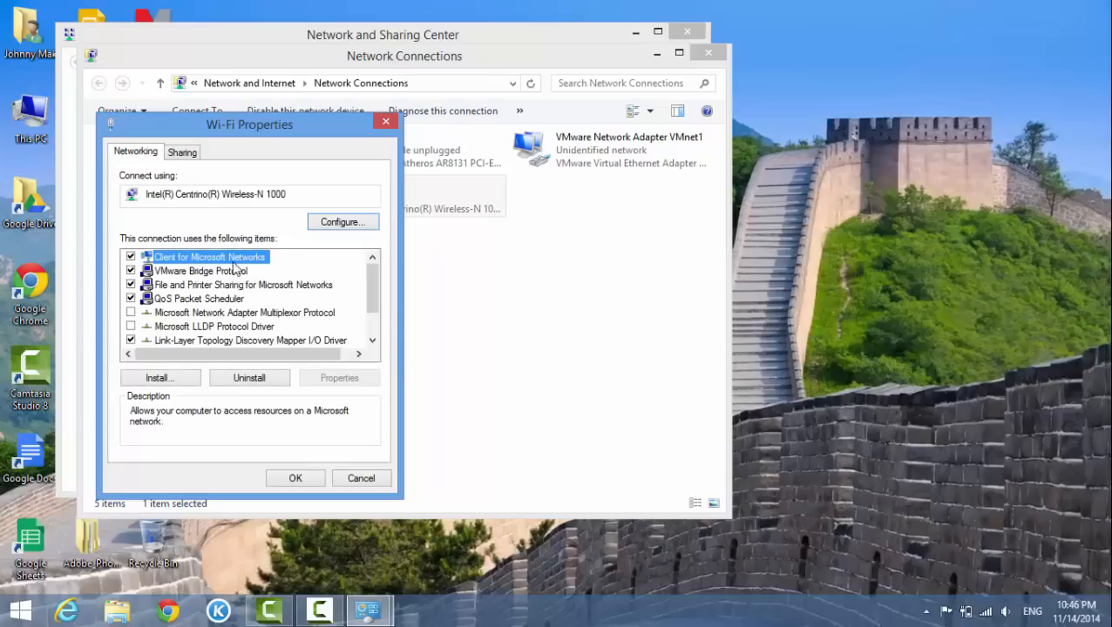
pyautogui.moveTo(192, 285)
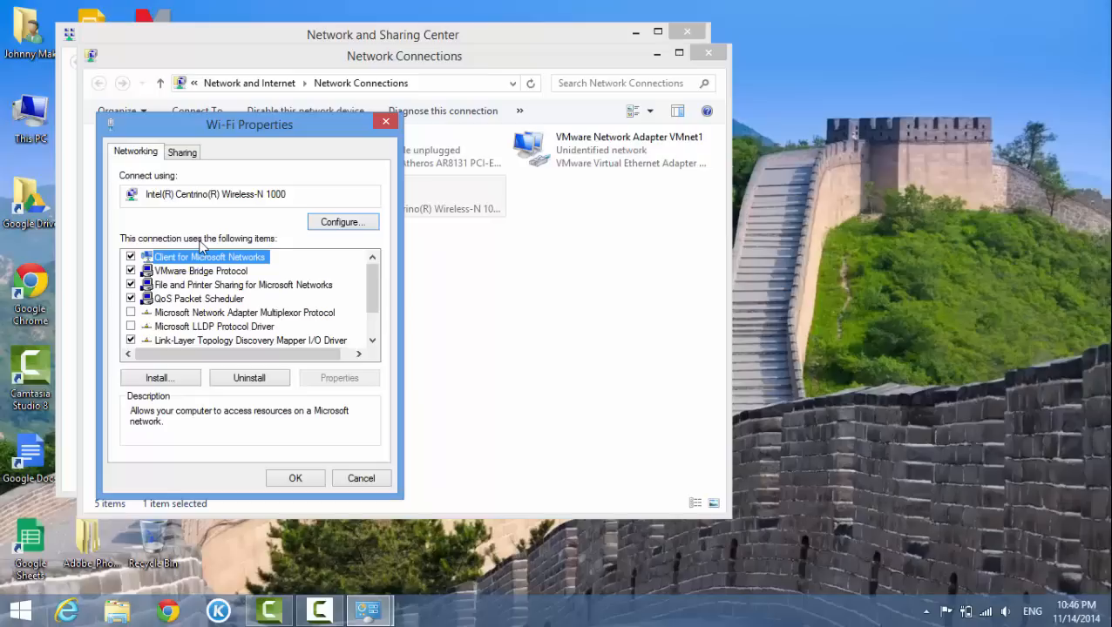
pyautogui.moveTo(230, 299)
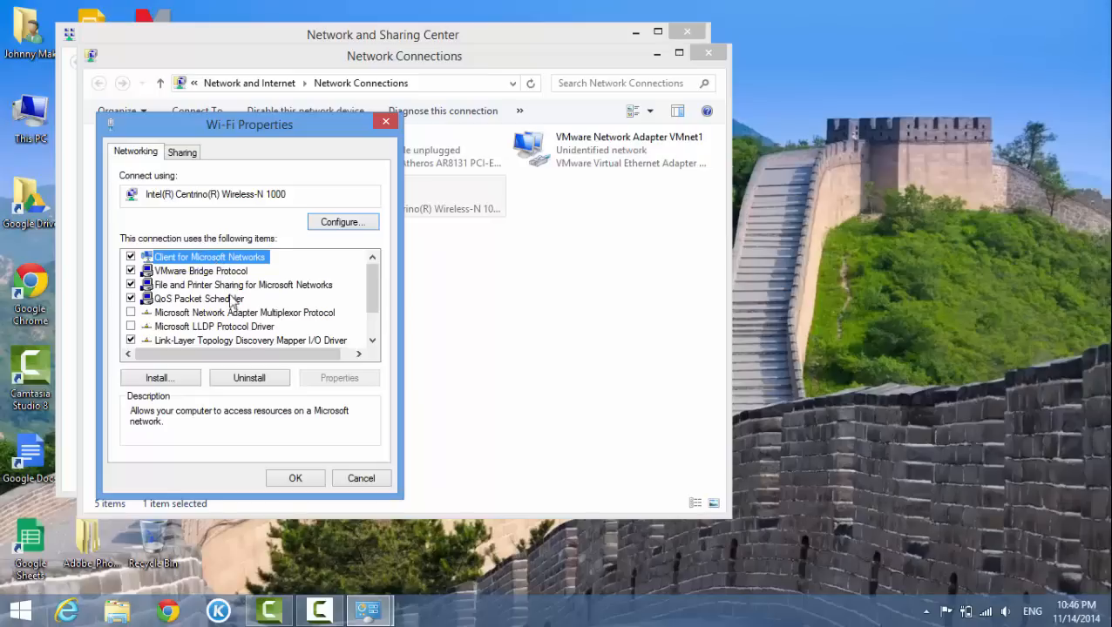
# - Select Internet Protocol Version 4 (TCP/IPv4) in the Wi-Fi items list and open its Properties
pyautogui.scroll(-3)
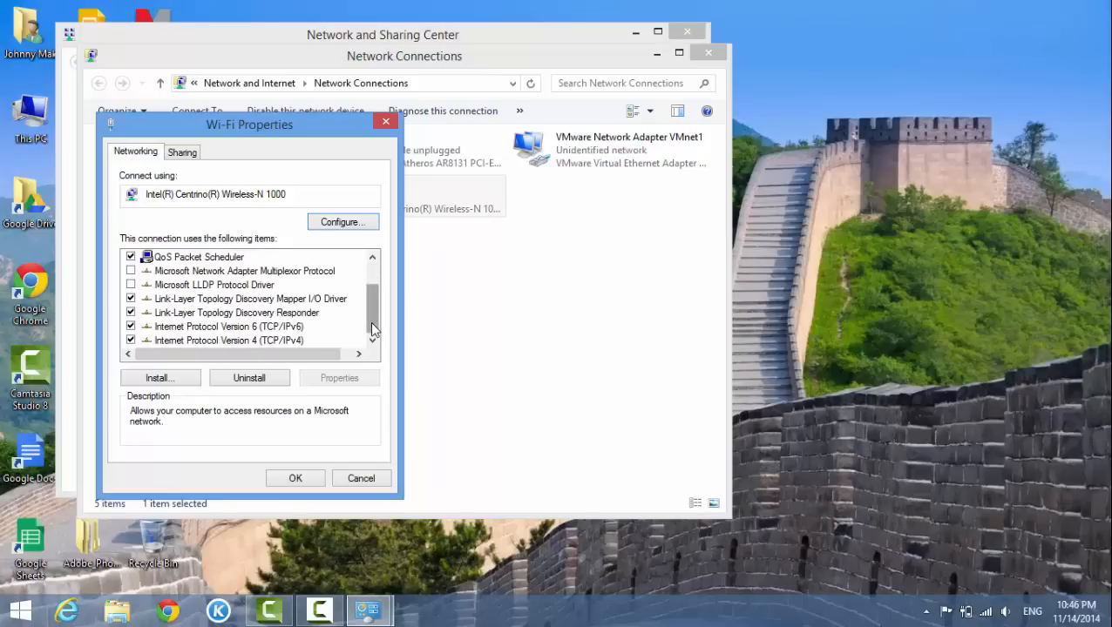
pyautogui.moveTo(169, 349)
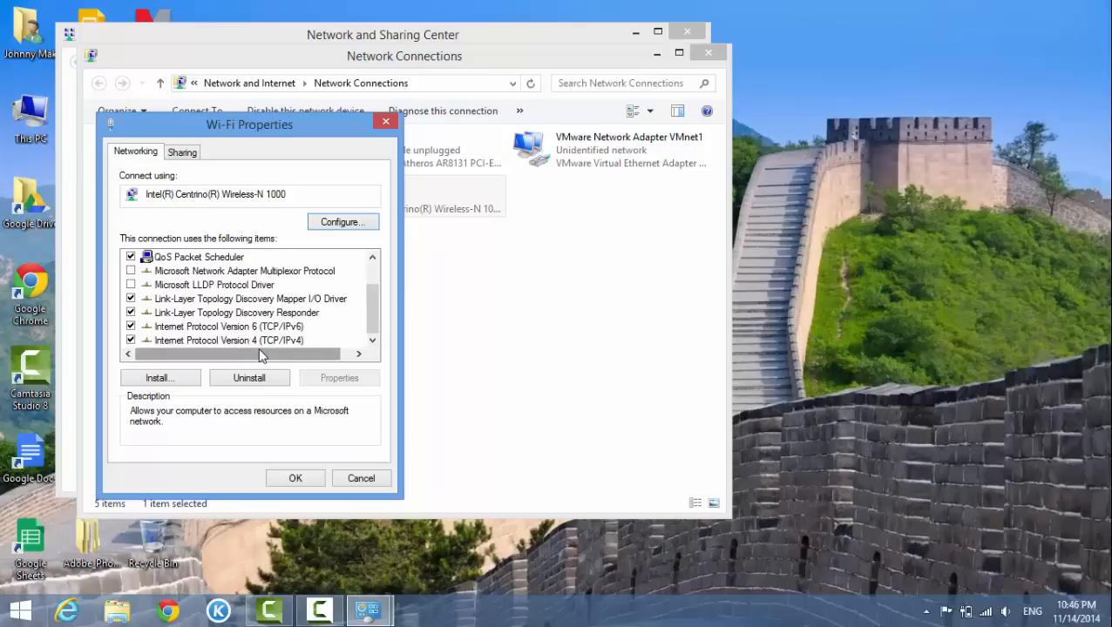
pyautogui.moveTo(244, 344)
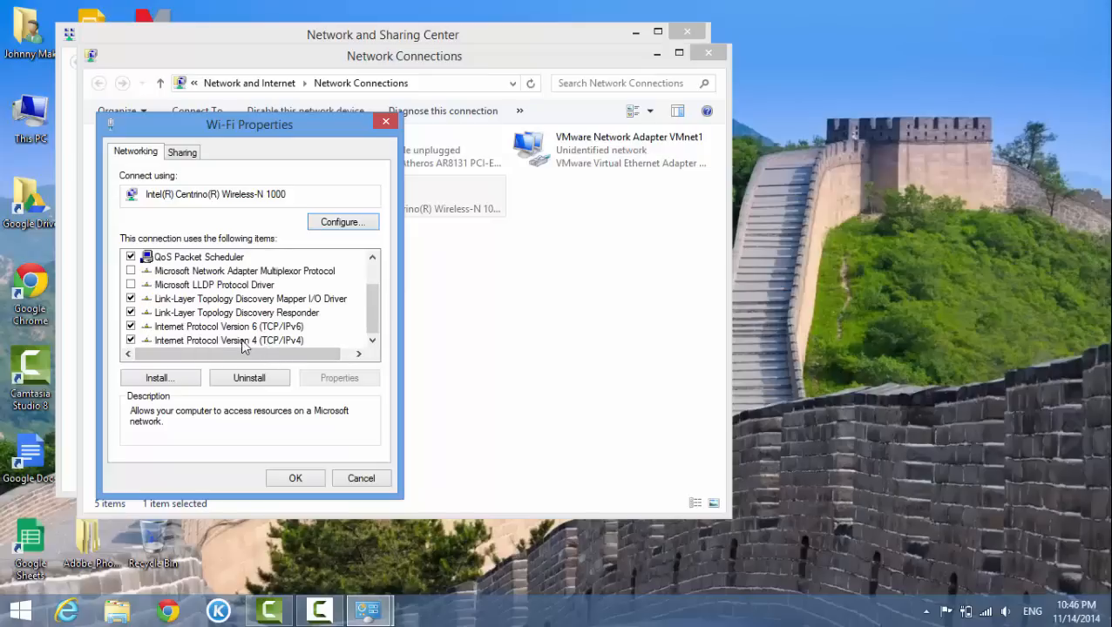
pyautogui.click(230, 340)
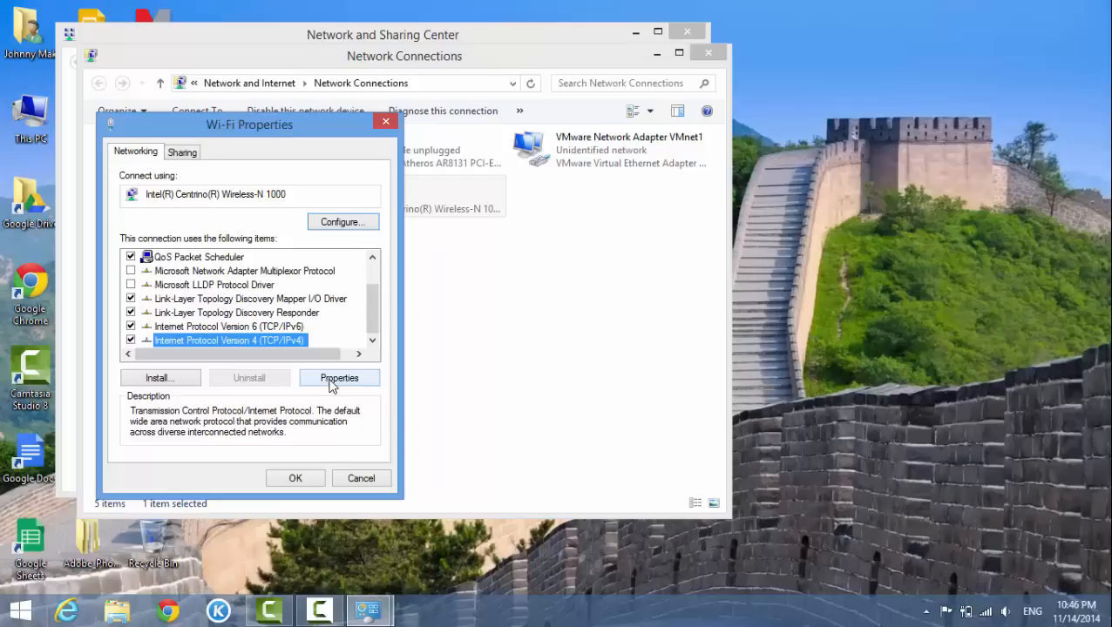
pyautogui.click(339, 377)
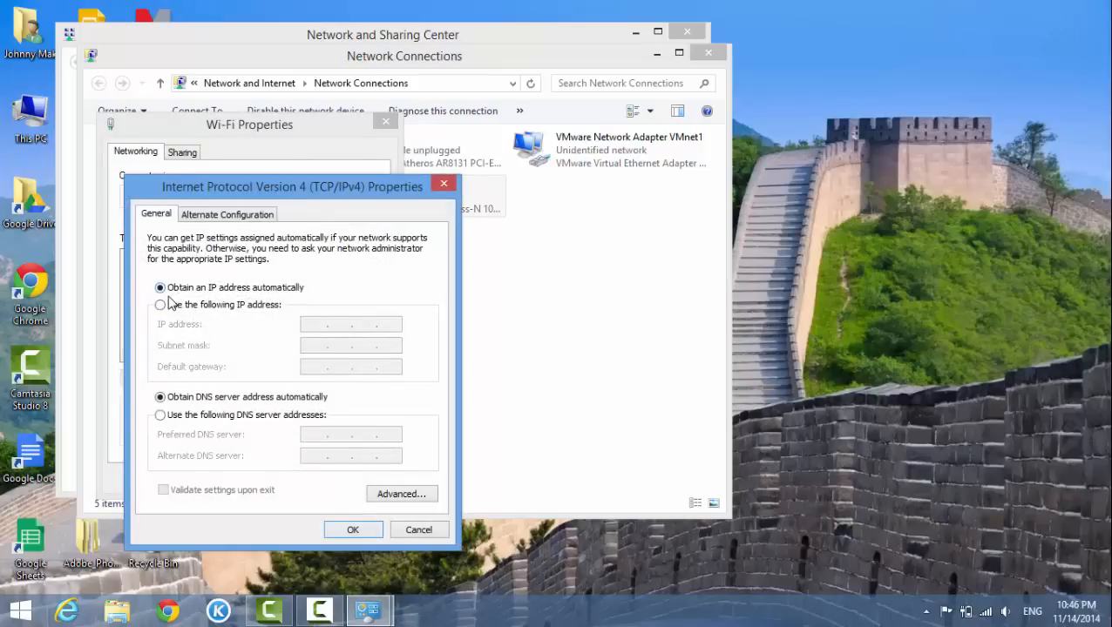
pyautogui.moveTo(277, 316)
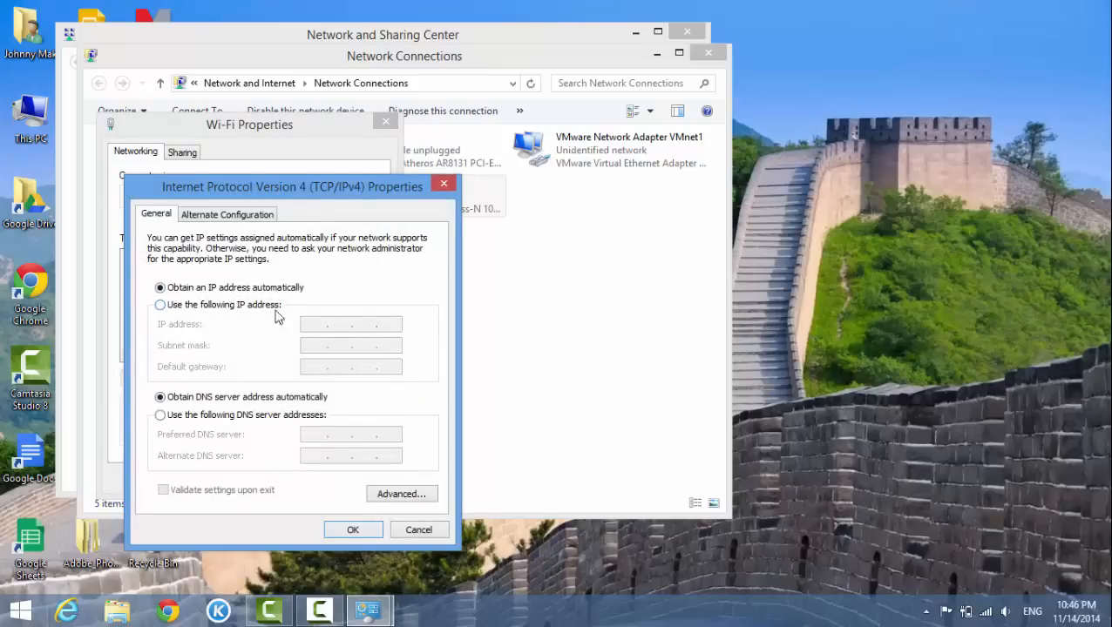
pyautogui.moveTo(325, 332)
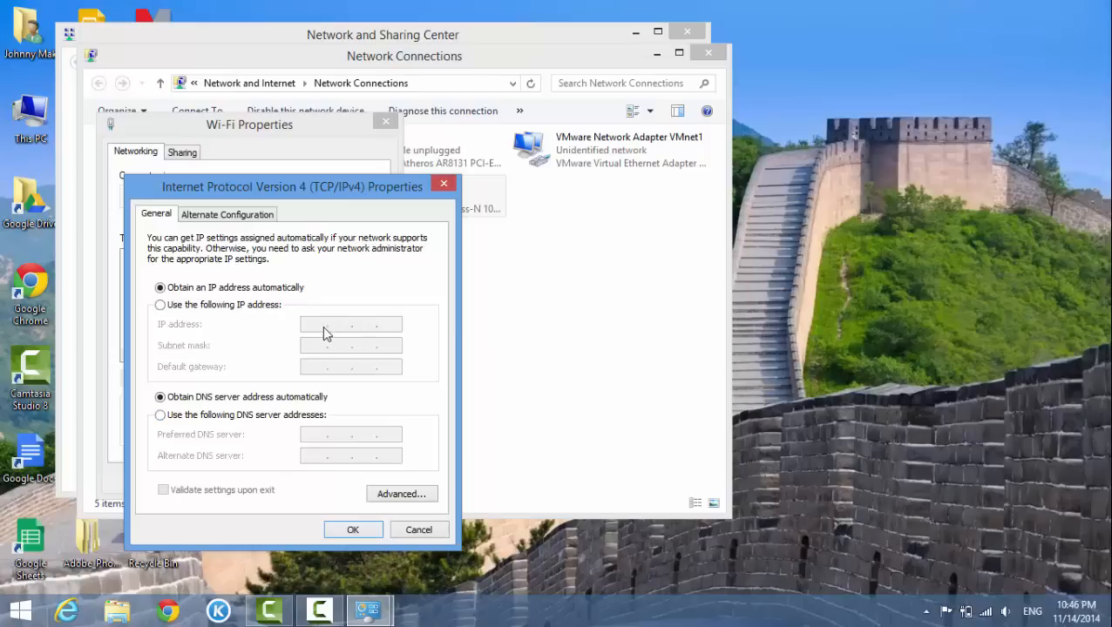
pyautogui.click(160, 304)
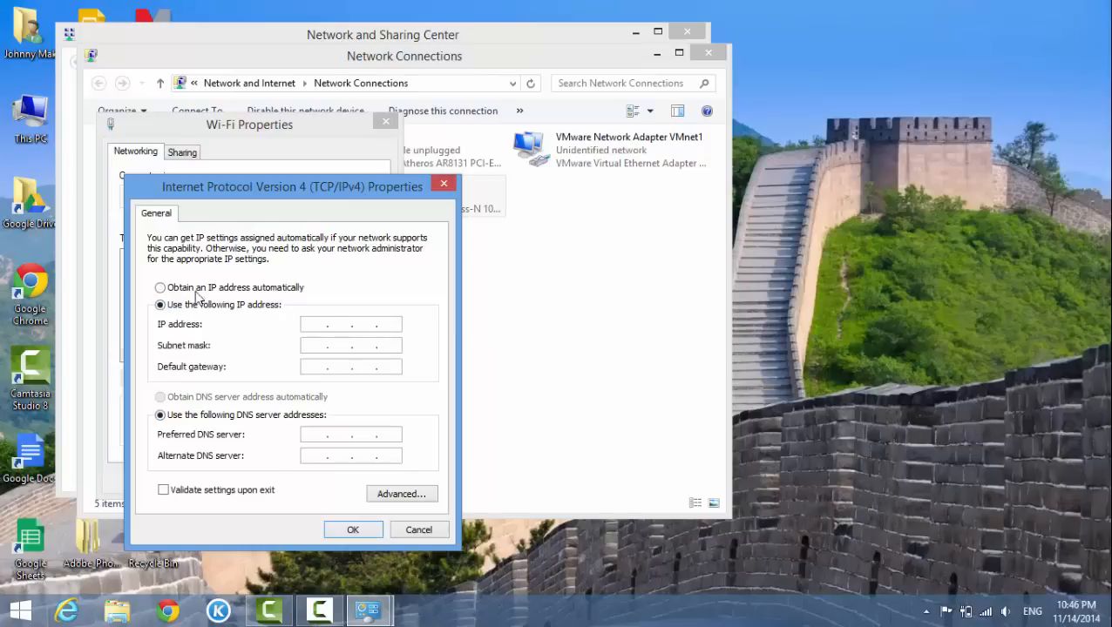
pyautogui.click(160, 288)
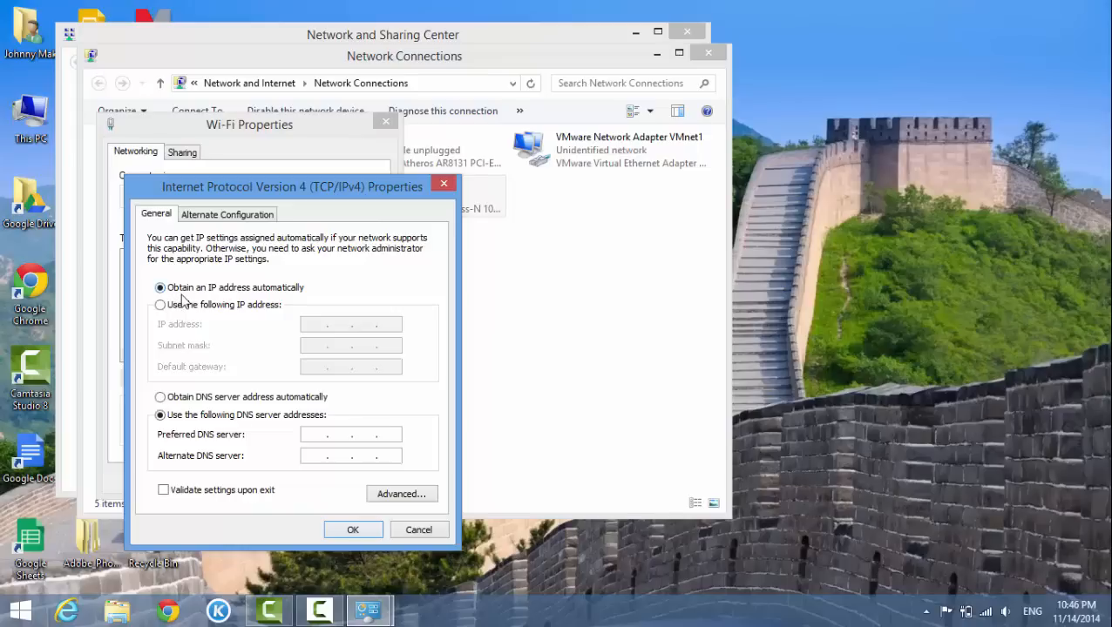
pyautogui.moveTo(212, 302)
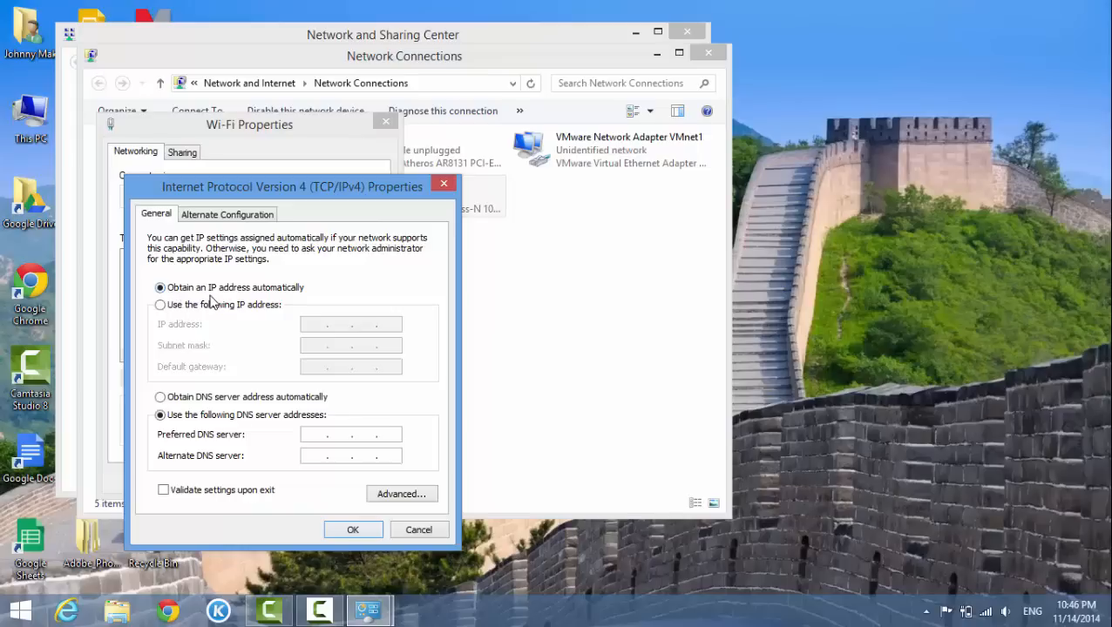
pyautogui.moveTo(305, 312)
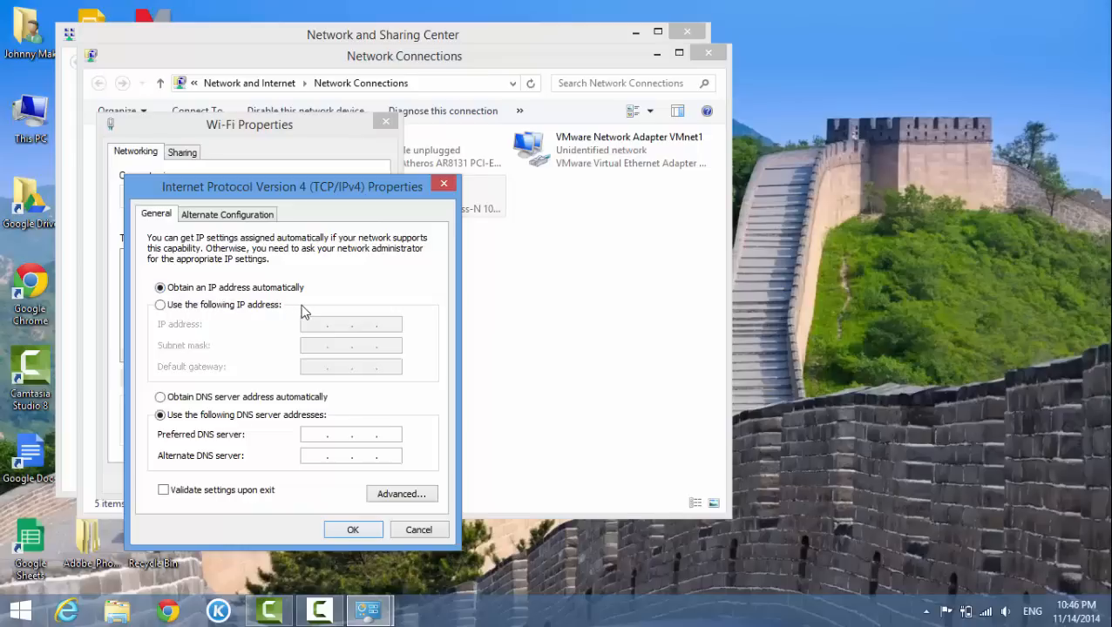
pyautogui.moveTo(253, 378)
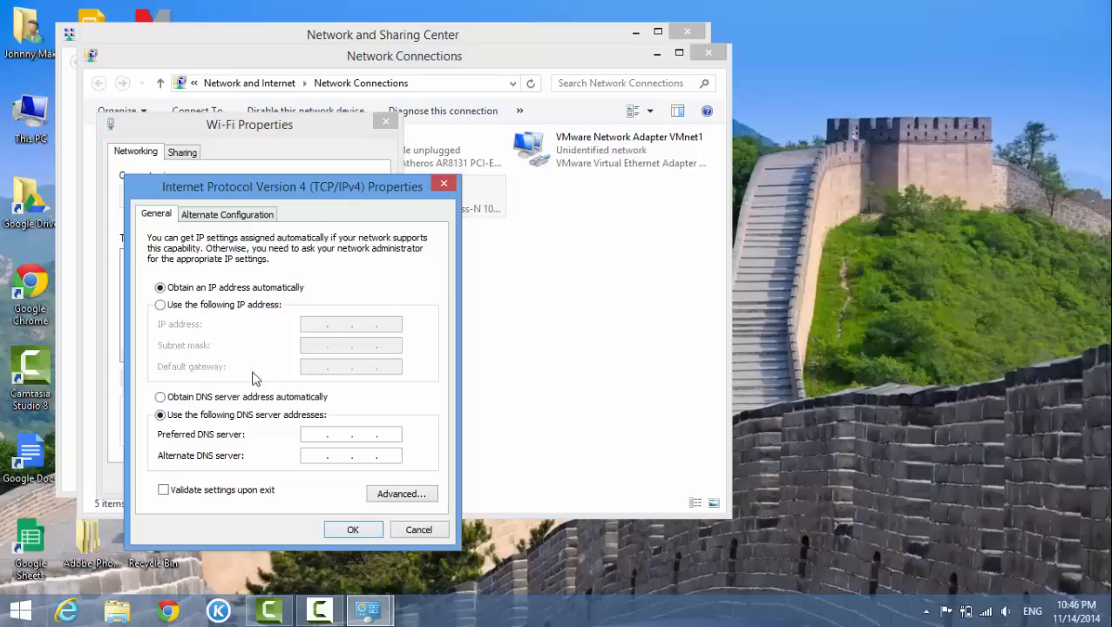
pyautogui.moveTo(252, 332)
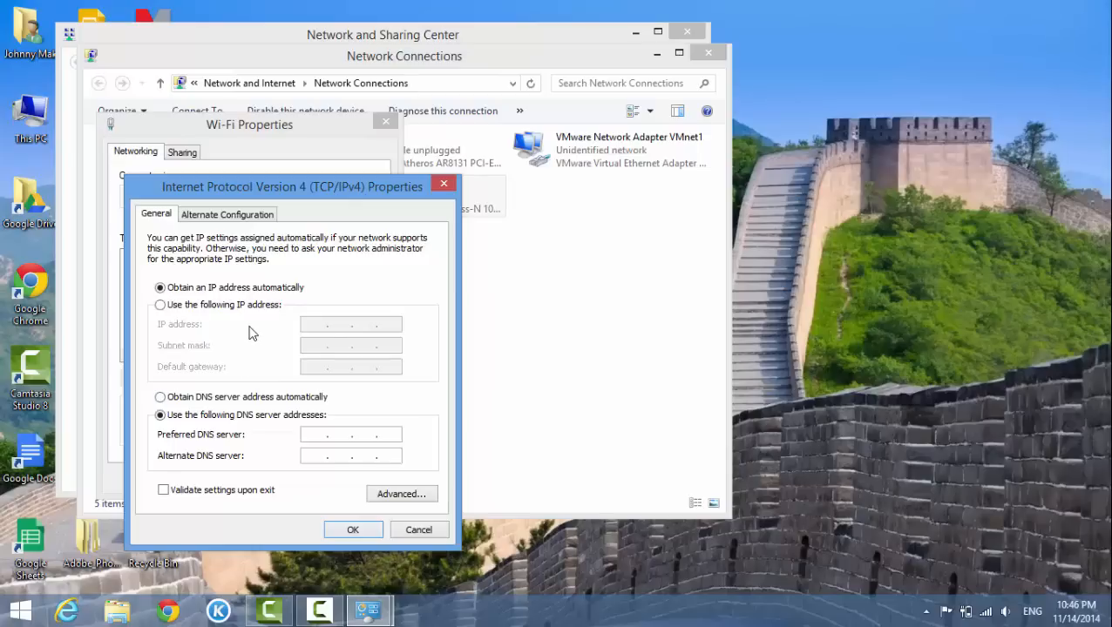
pyautogui.moveTo(292, 345)
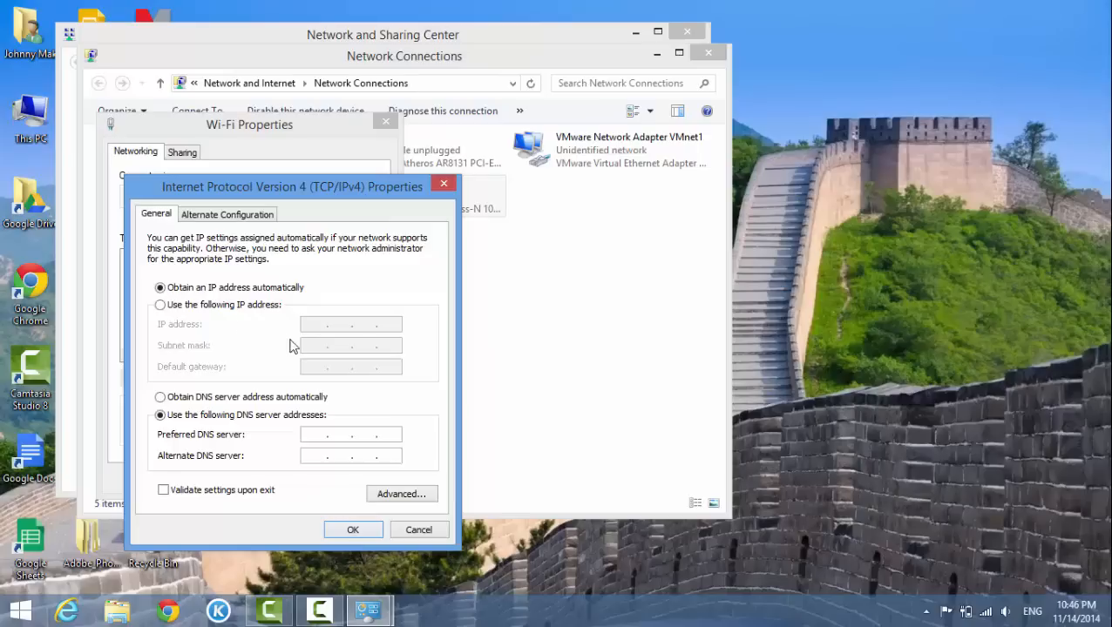
pyautogui.moveTo(322, 397)
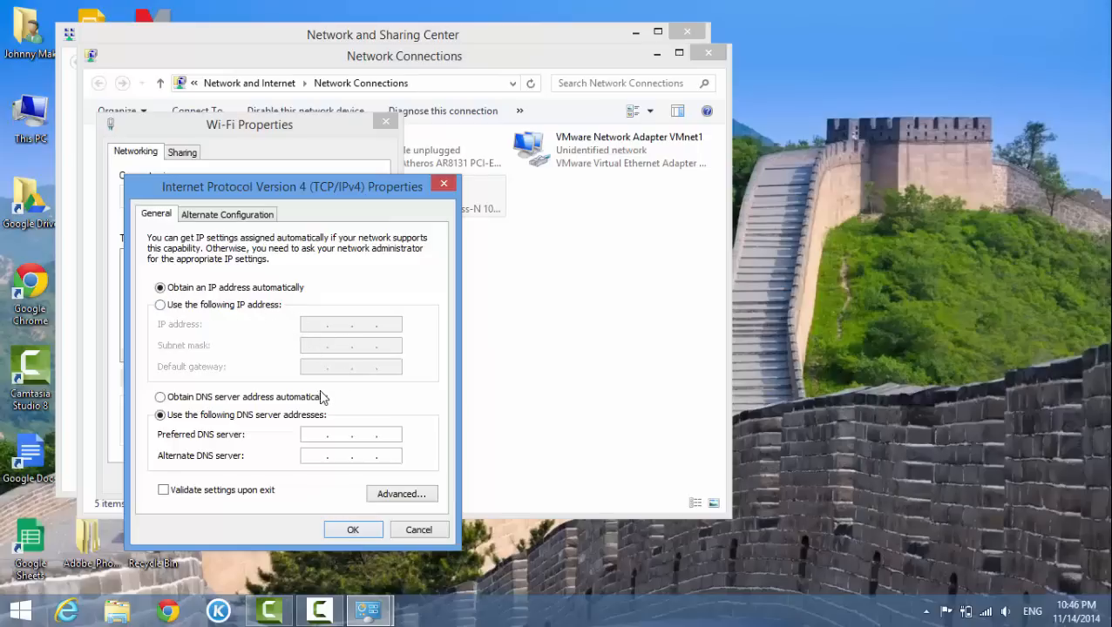
pyautogui.moveTo(300, 349)
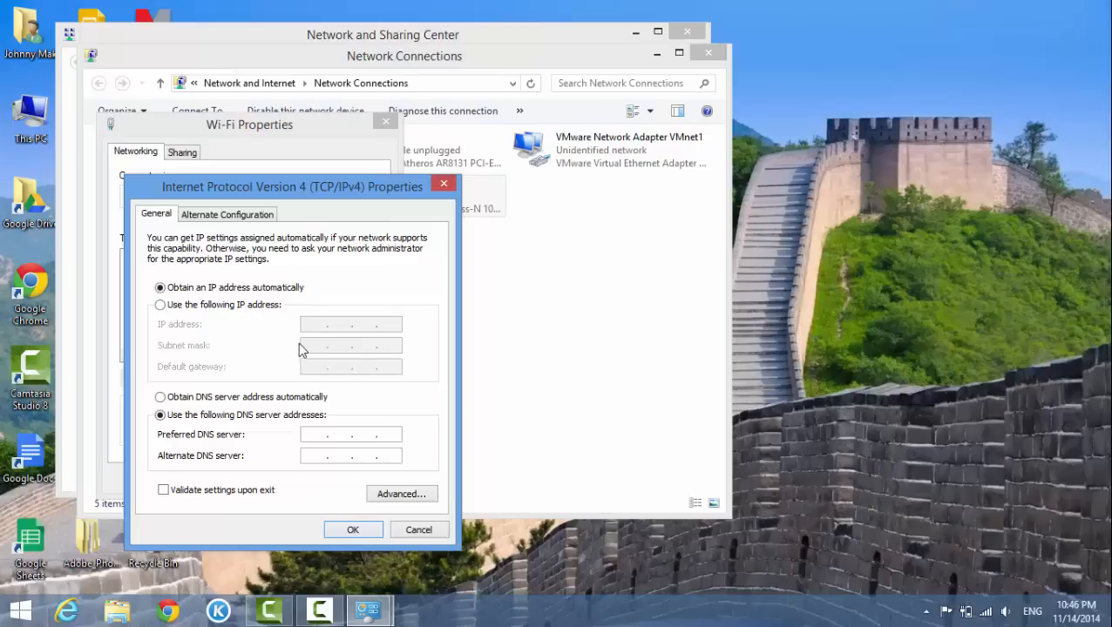
pyautogui.moveTo(281, 328)
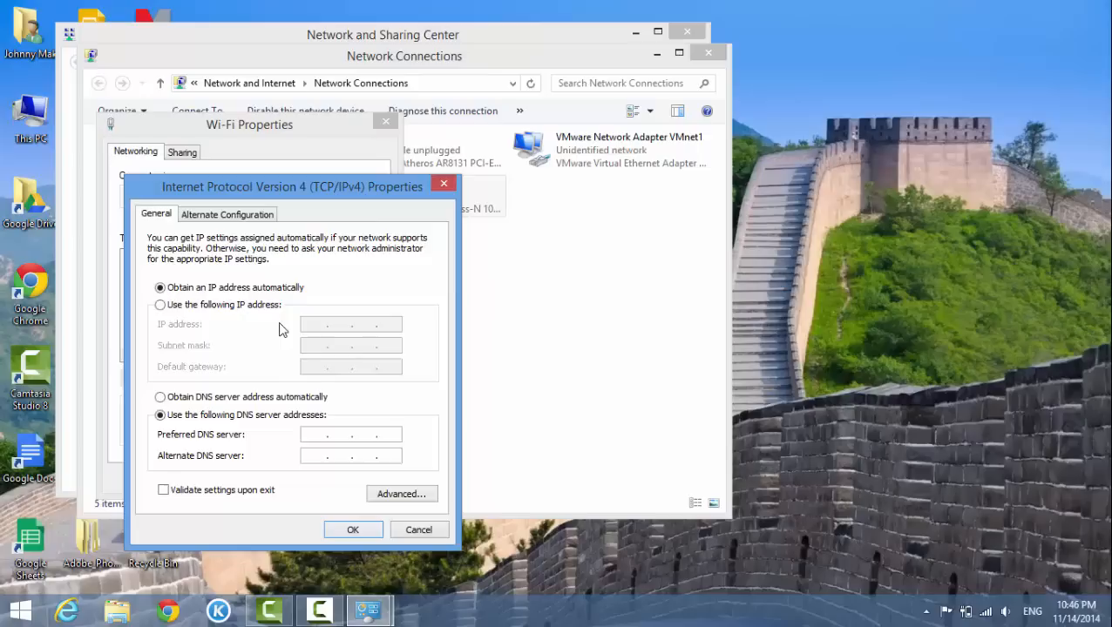
pyautogui.moveTo(333, 413)
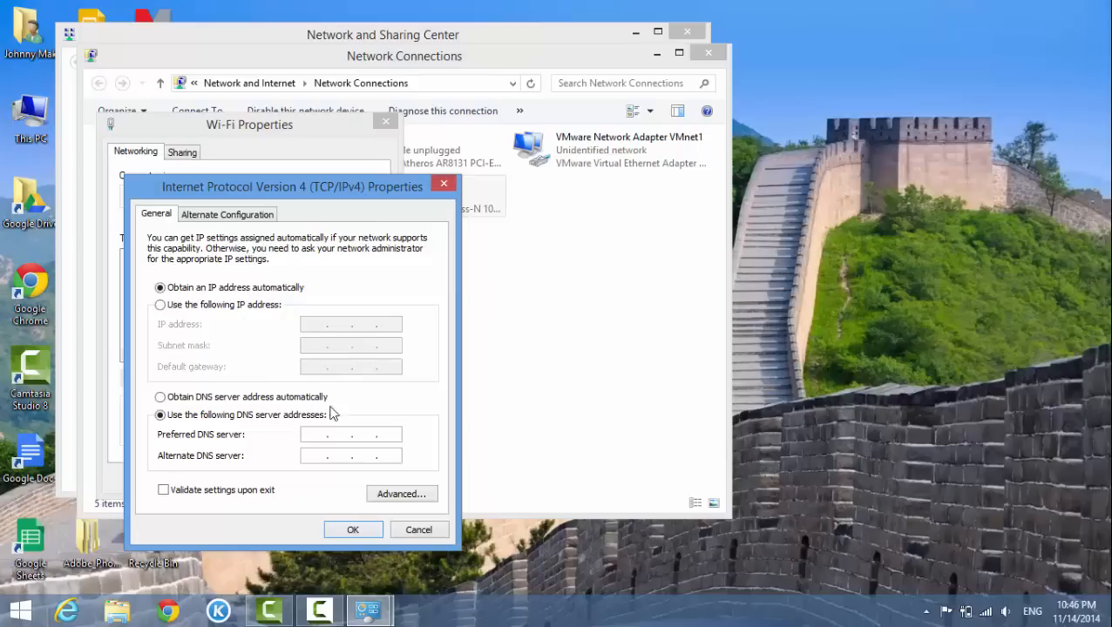
pyautogui.moveTo(345, 345)
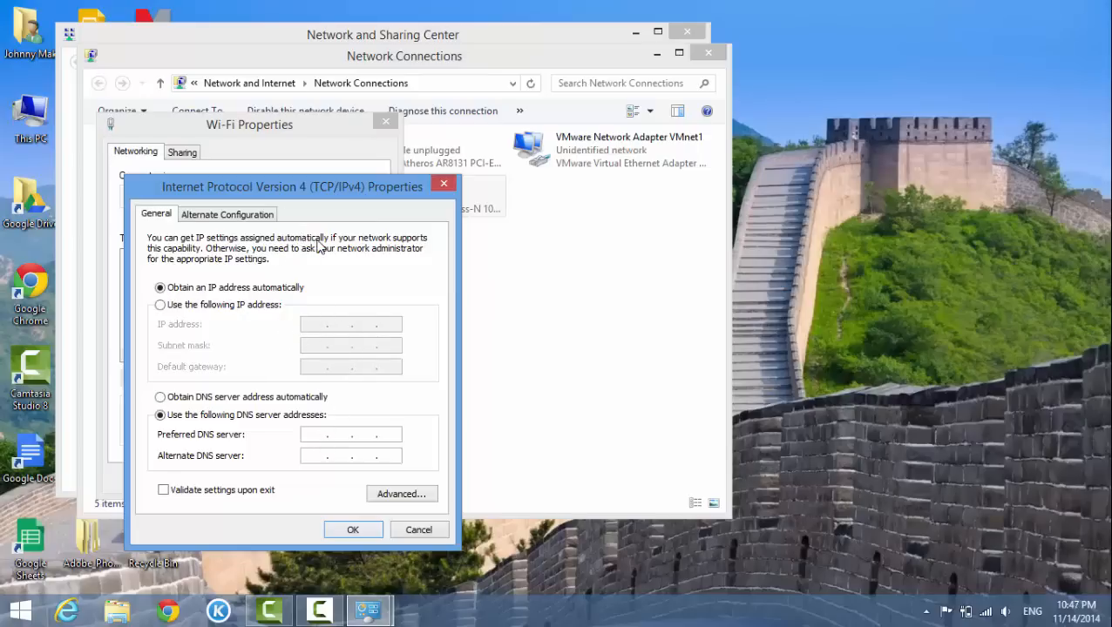
pyautogui.moveTo(203, 275)
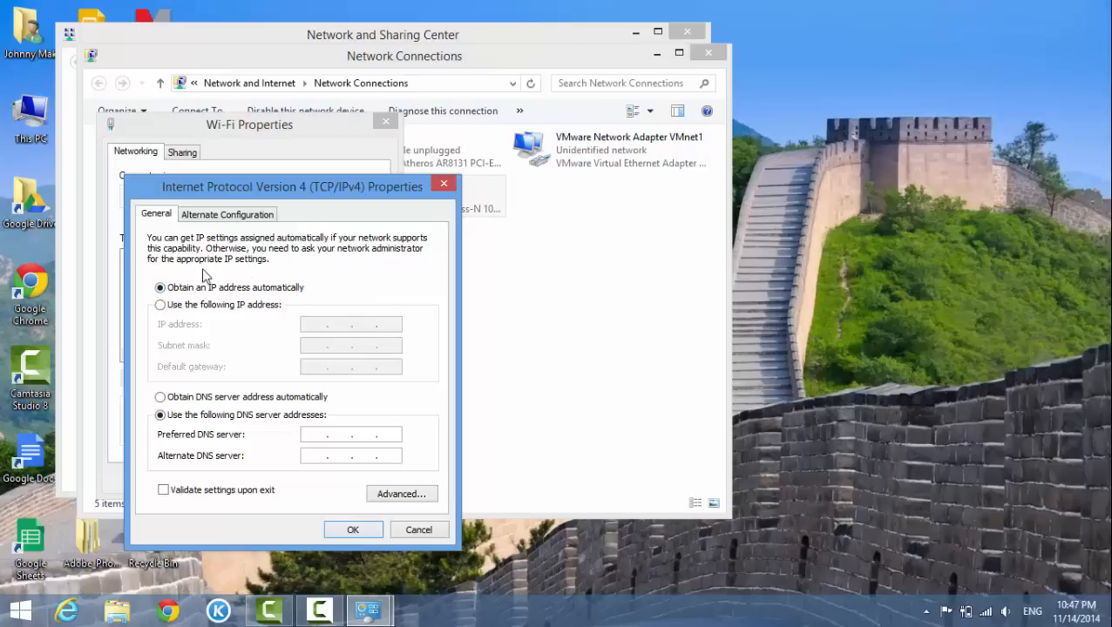
pyautogui.click(227, 213)
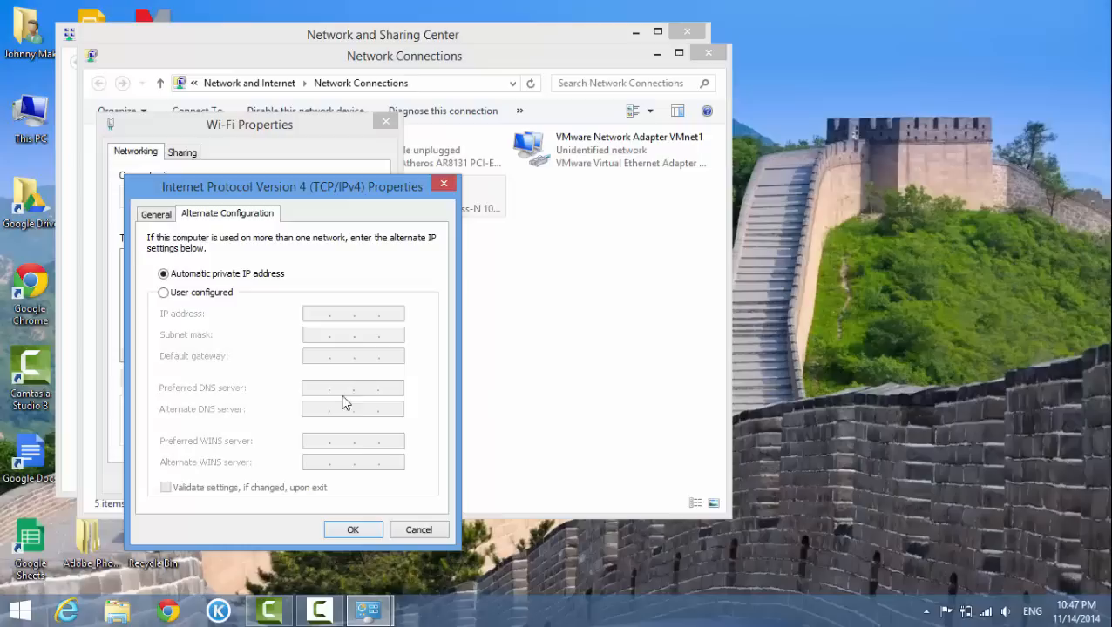
pyautogui.moveTo(347, 441)
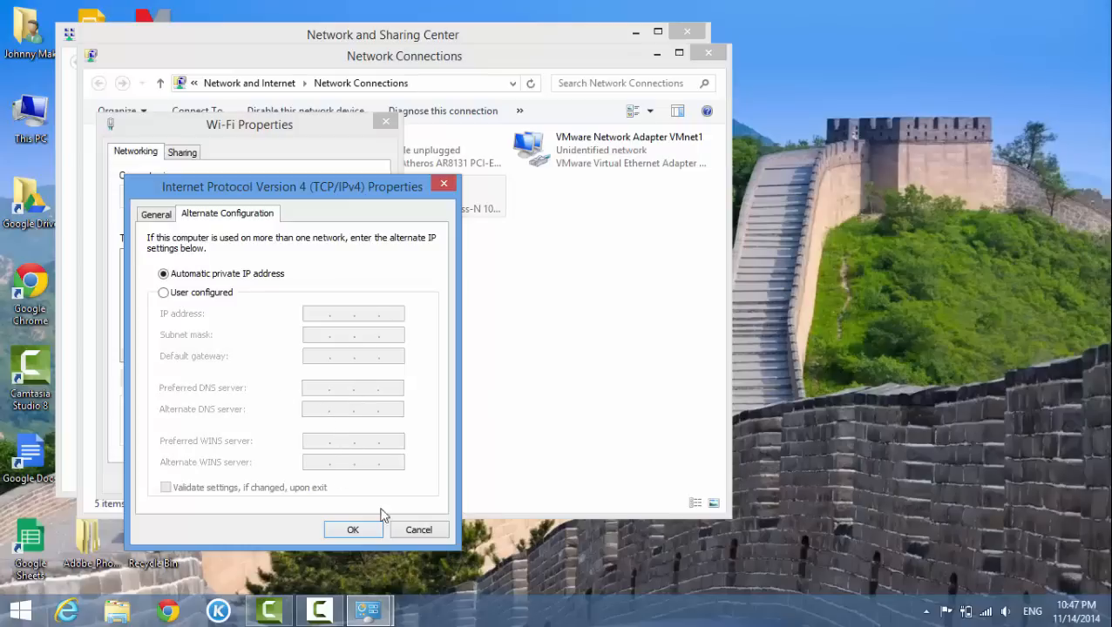
pyautogui.moveTo(211, 297)
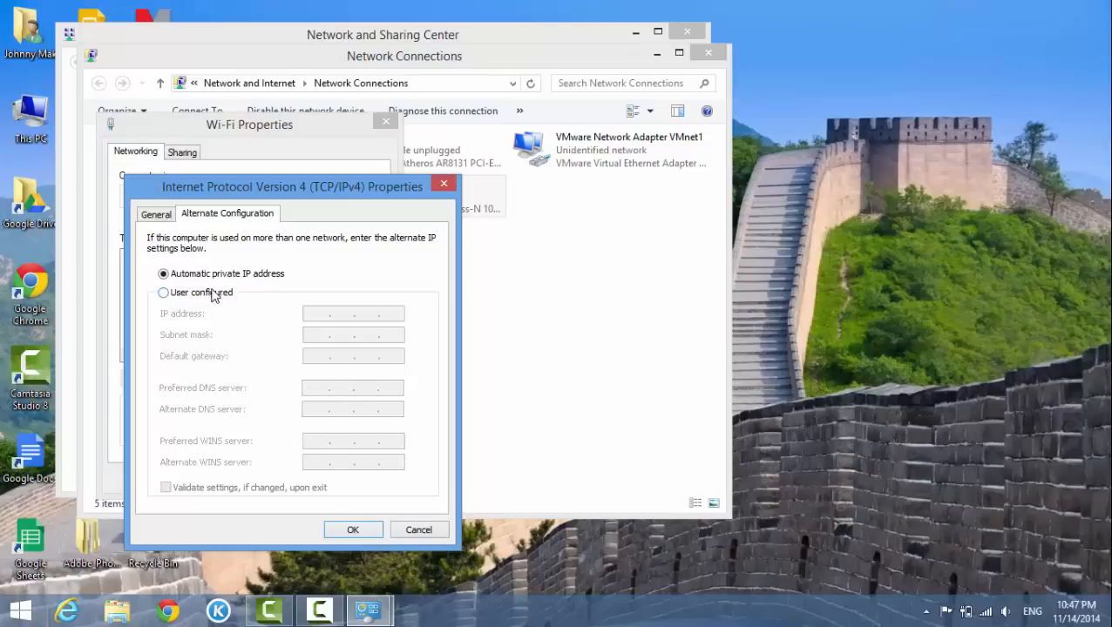
pyautogui.click(164, 292)
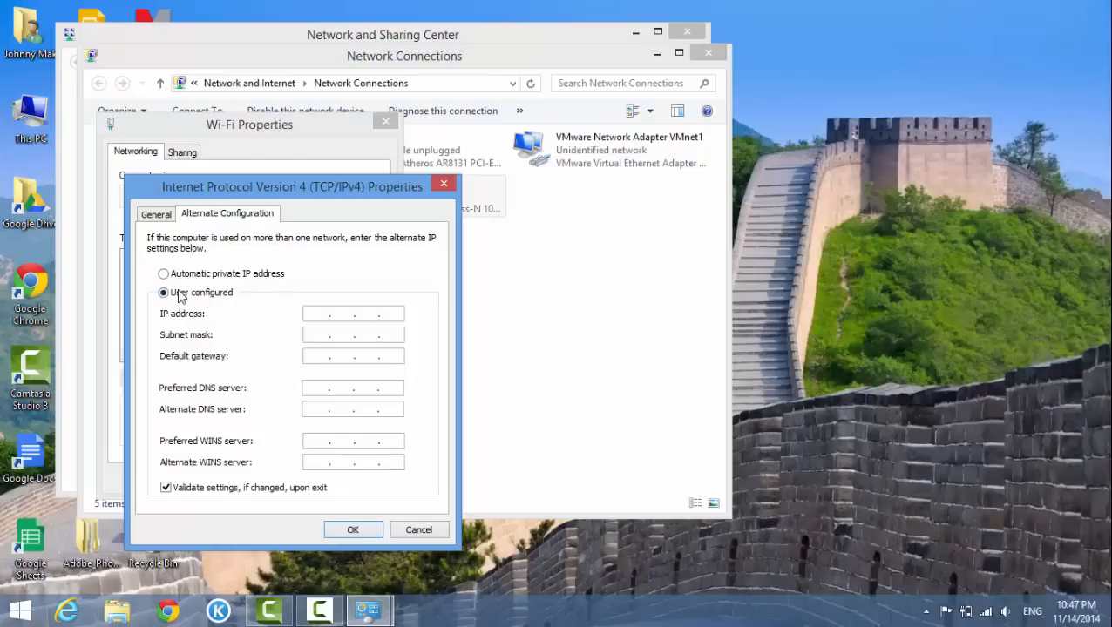
pyautogui.click(162, 274)
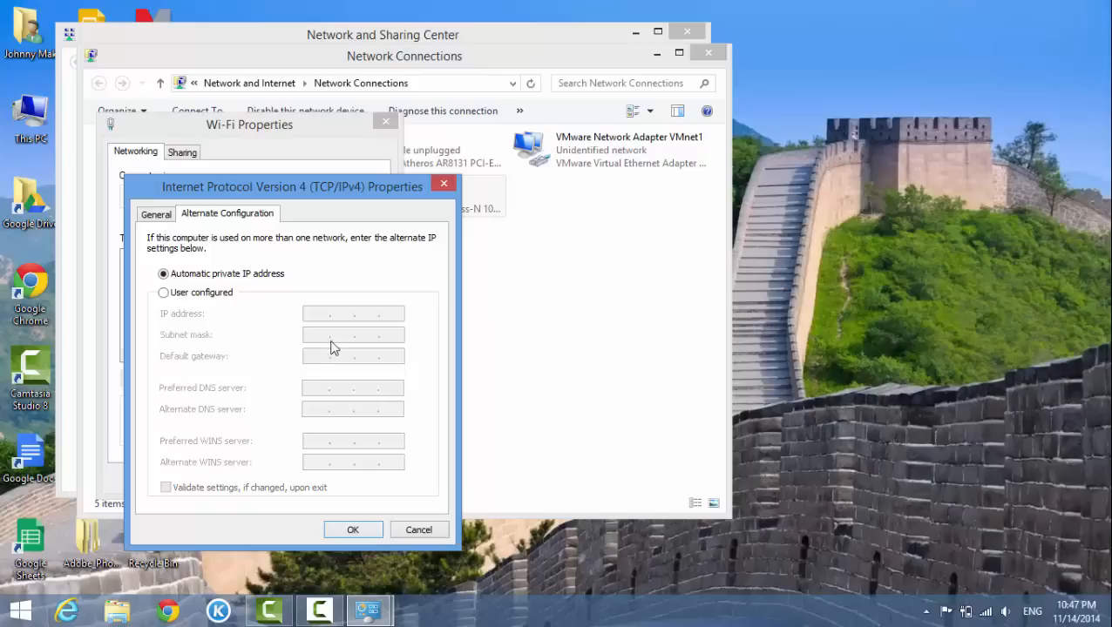
pyautogui.click(156, 214)
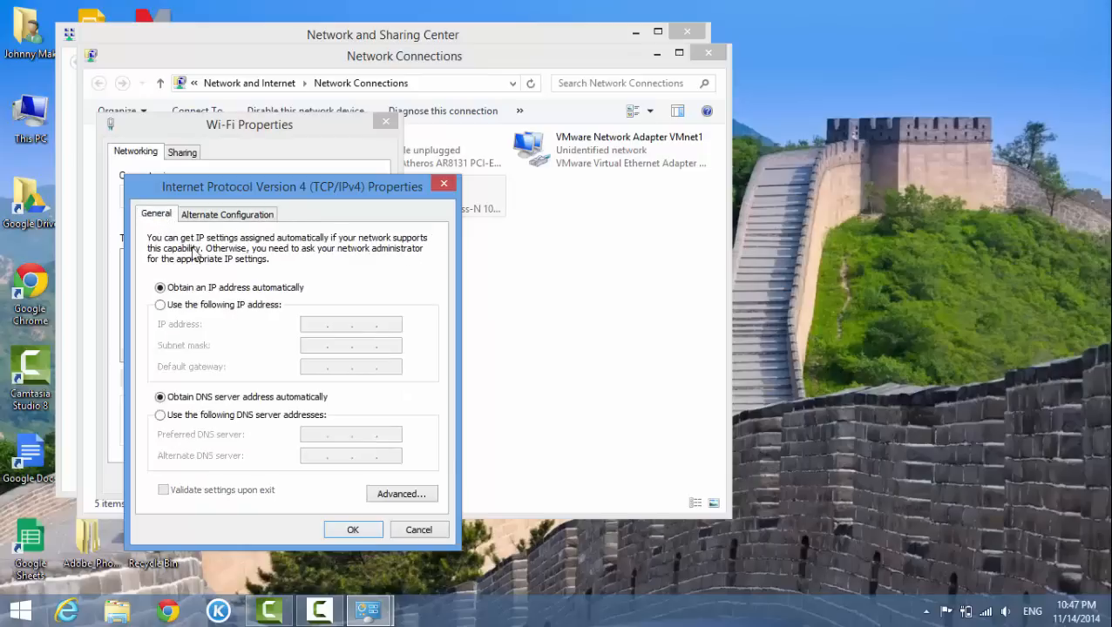
# - Set IPv4 to obtain the IP address and DNS server addresses automatically, then confirm
pyautogui.click(160, 304)
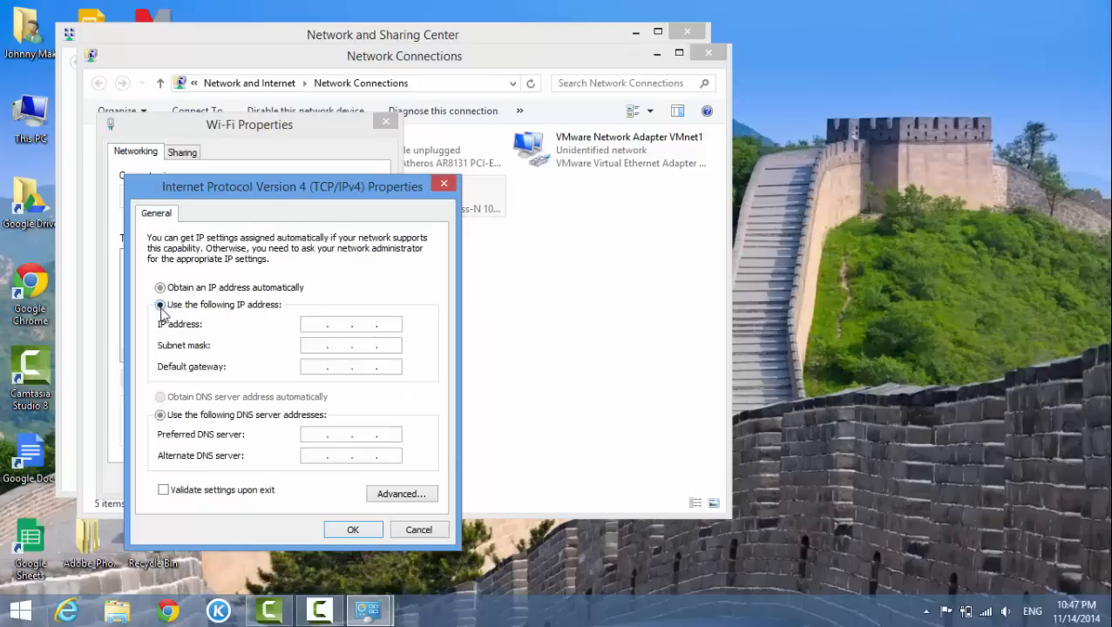
pyautogui.click(160, 288)
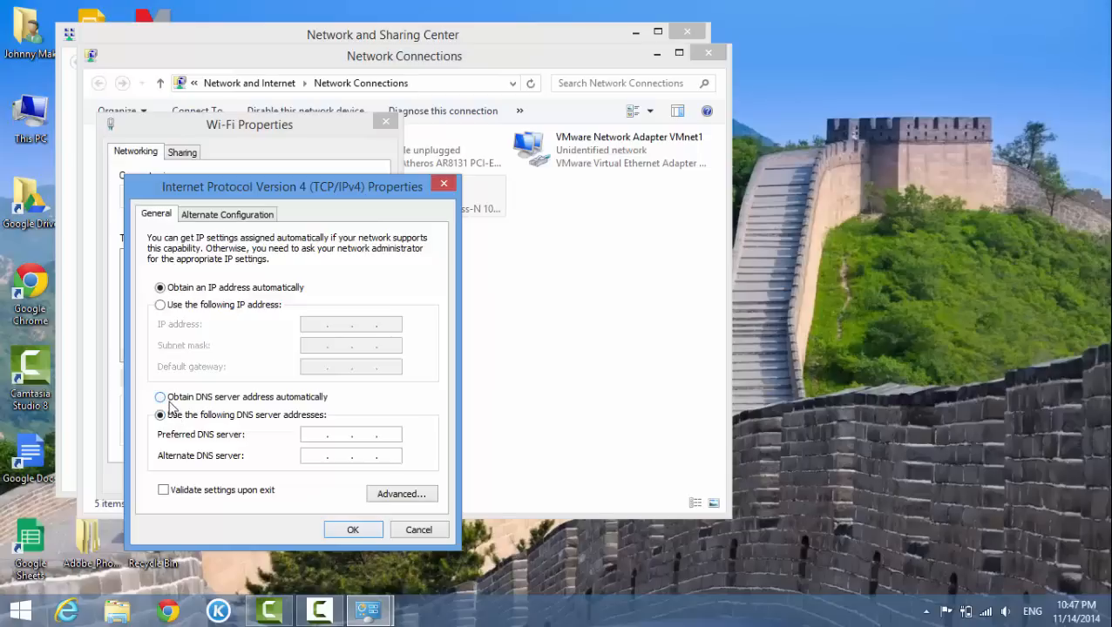
pyautogui.click(160, 396)
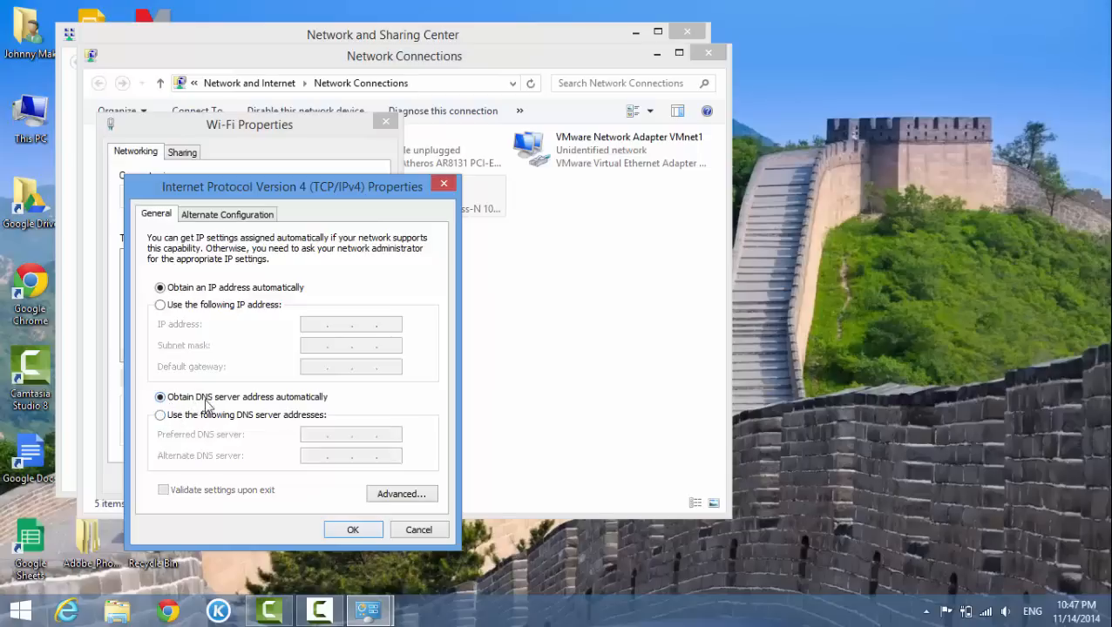
pyautogui.moveTo(273, 409)
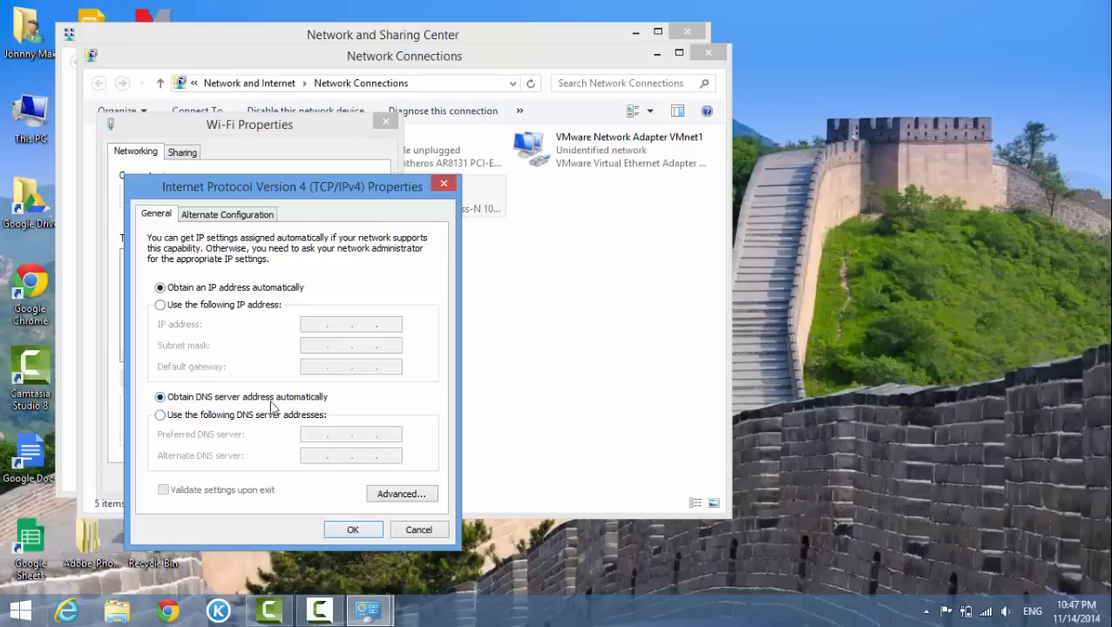
pyautogui.moveTo(303, 535)
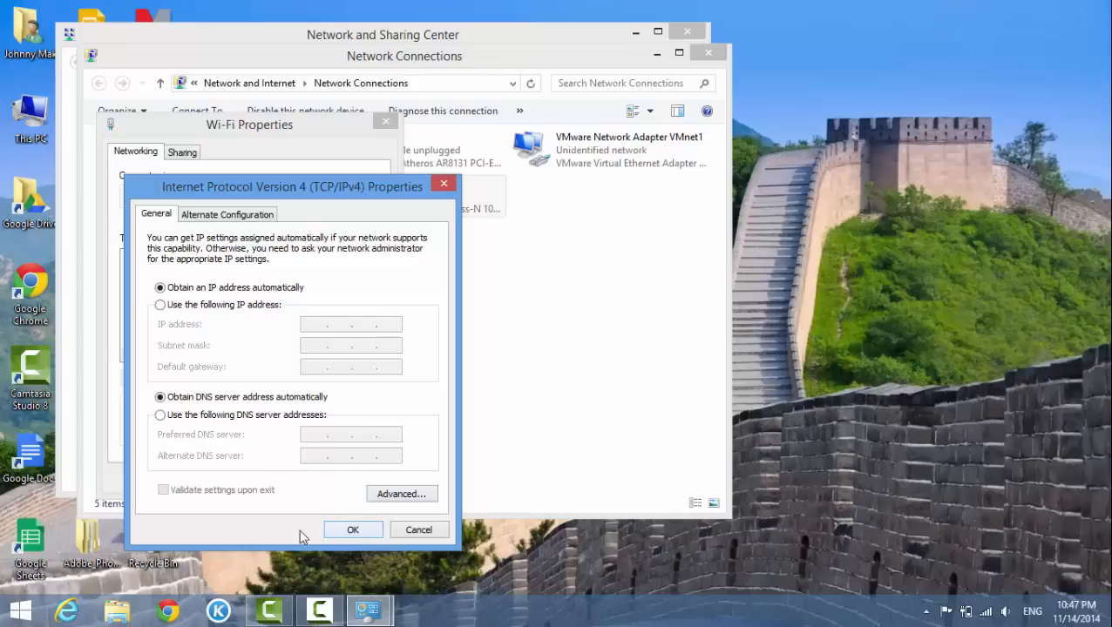
pyautogui.click(353, 530)
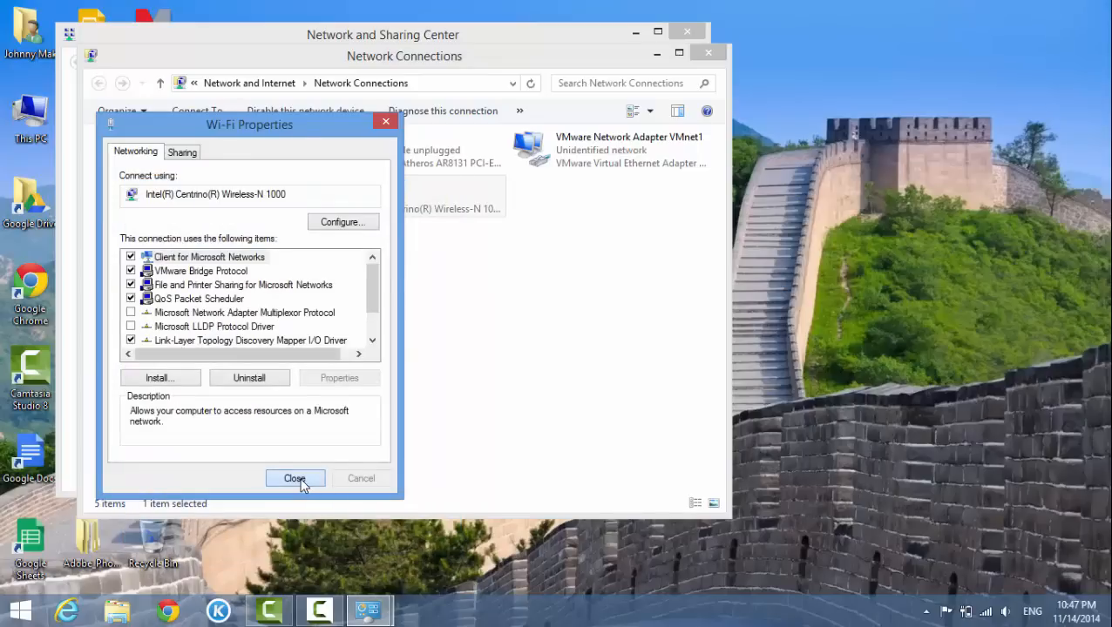
# - Close the Wi-Fi Properties dialog and deselect the adapter in Network Connections
pyautogui.click(295, 479)
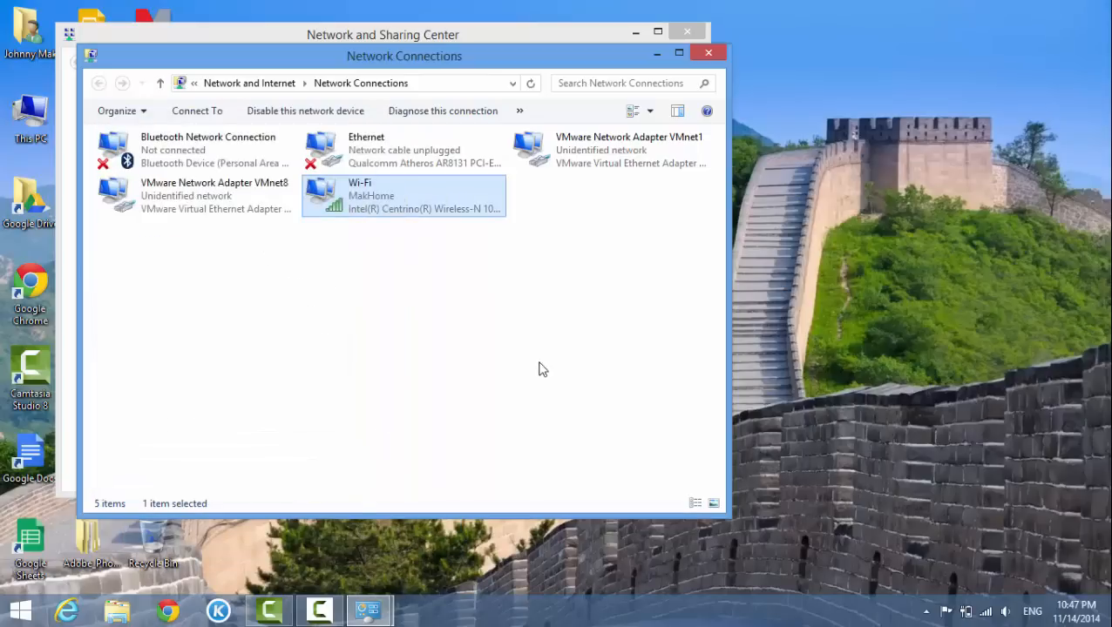
pyautogui.click(417, 440)
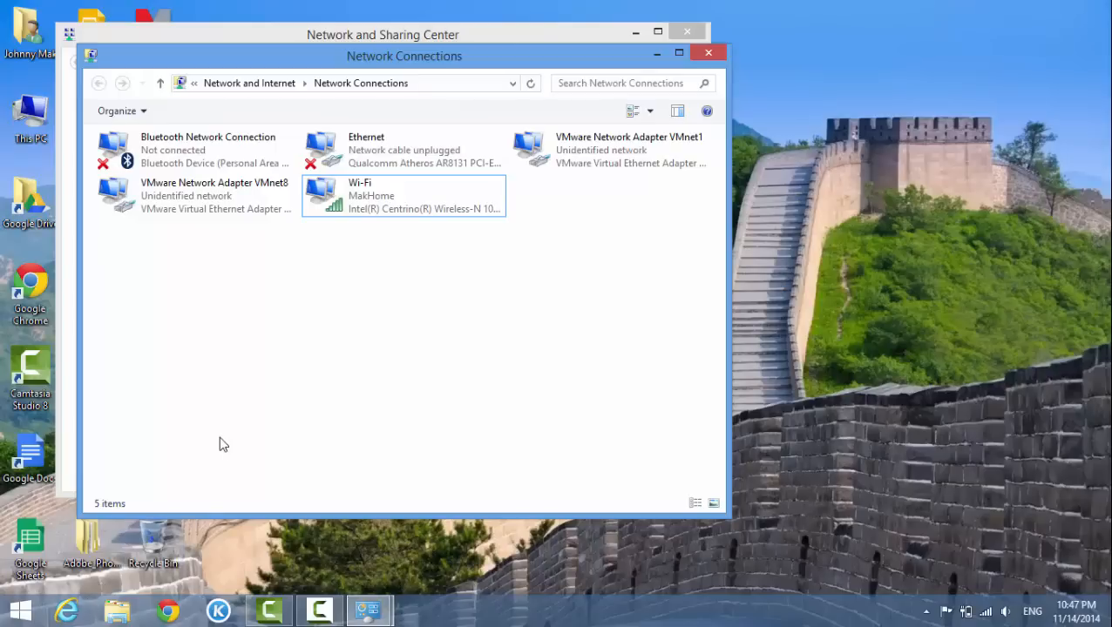
pyautogui.moveTo(300, 394)
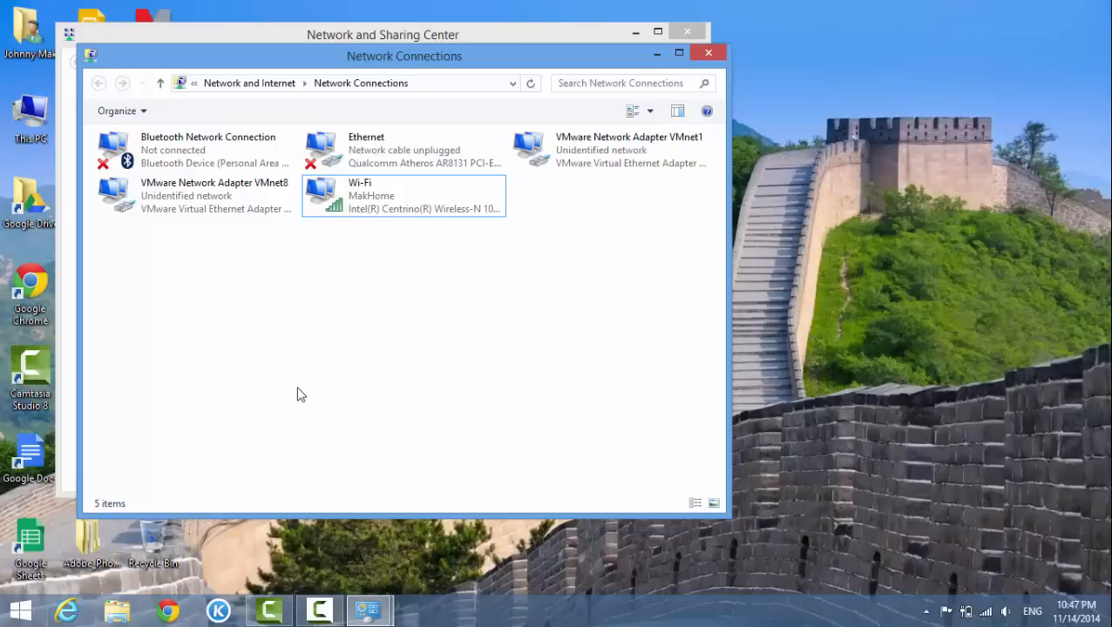
pyautogui.moveTo(312, 378)
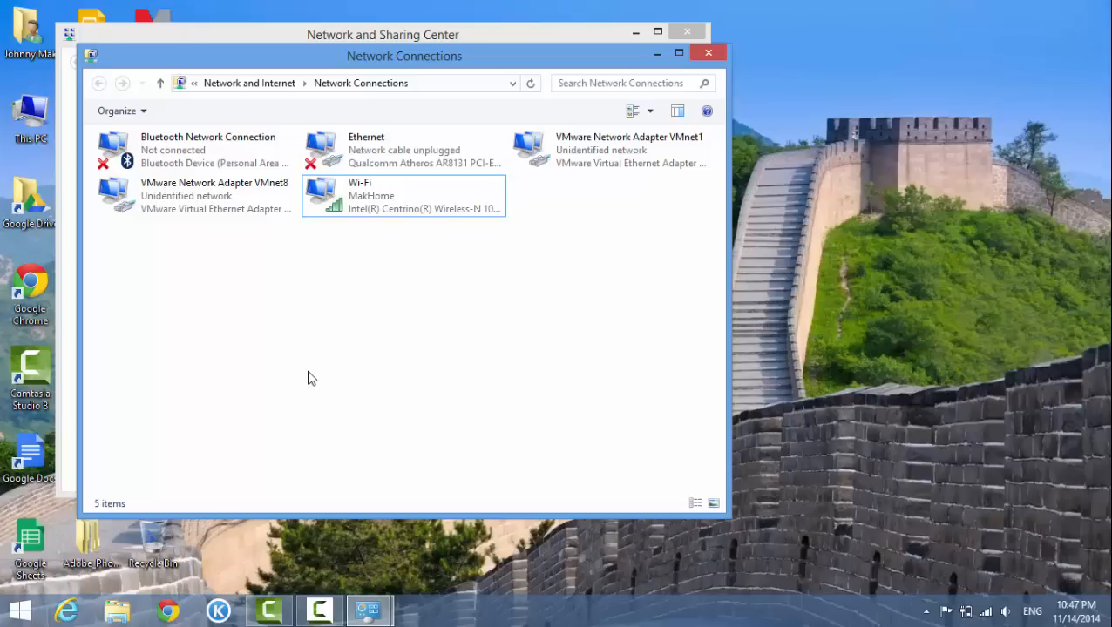
pyautogui.moveTo(292, 78)
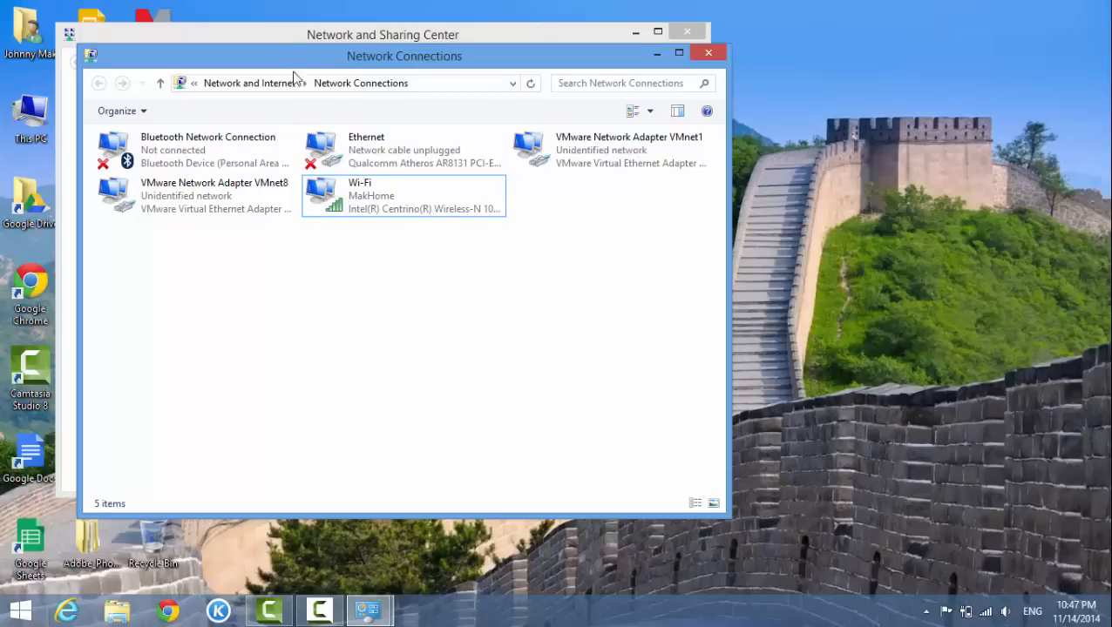